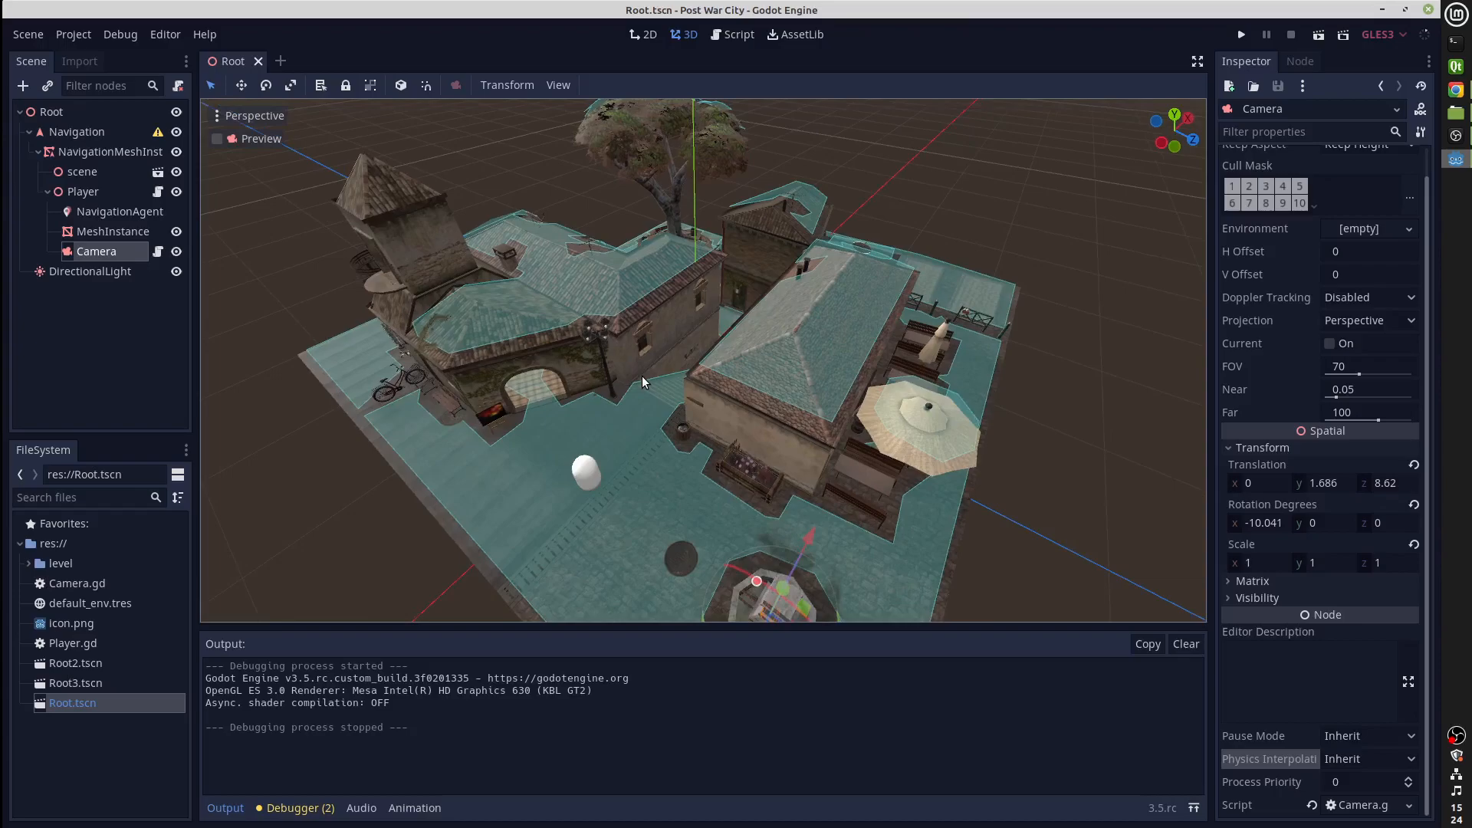
mouse_move(647, 416)
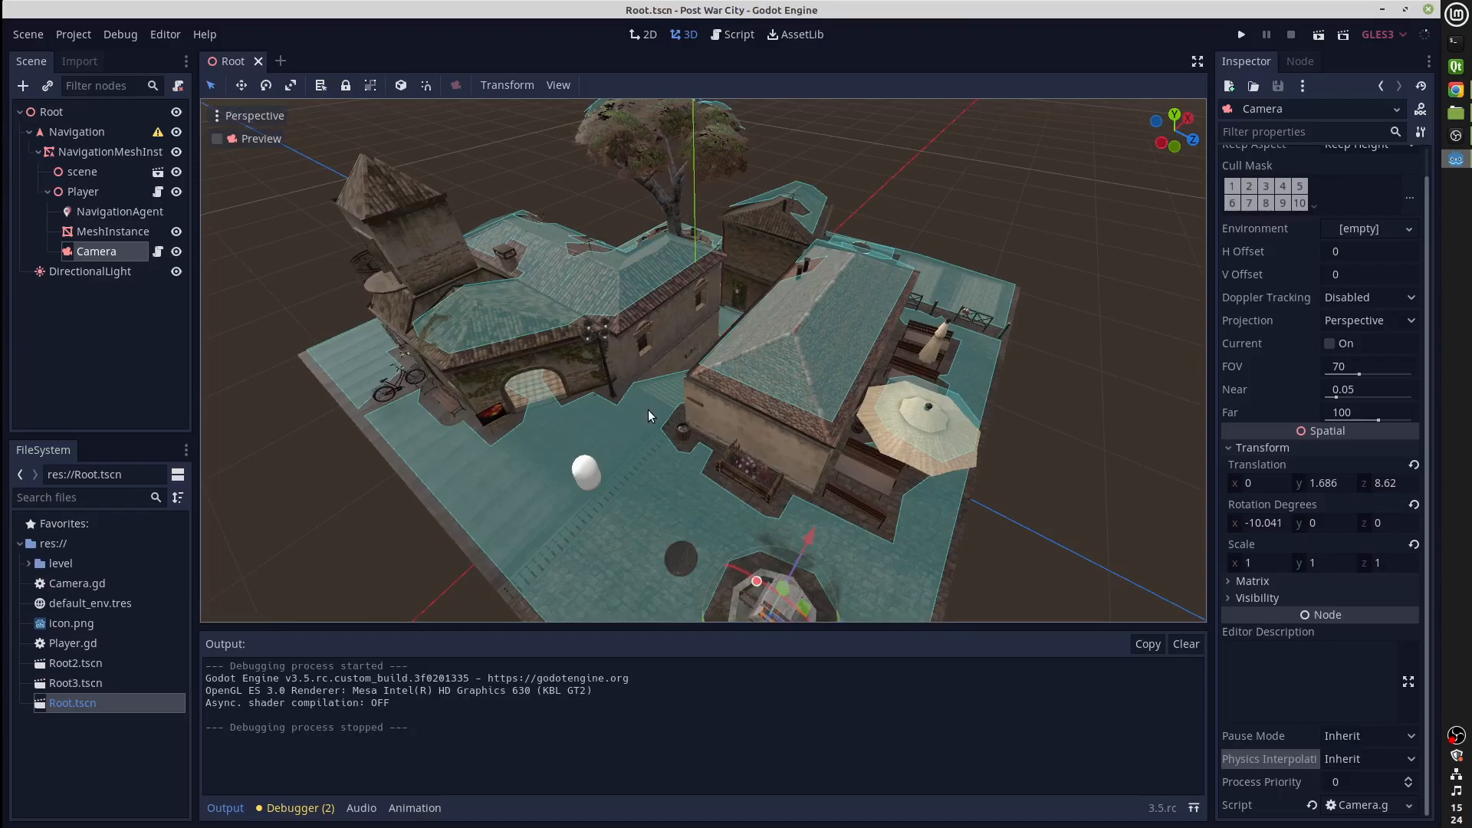
Step: Look around the city level, run the demo scene once and stop it
drag(647, 416, 592, 376)
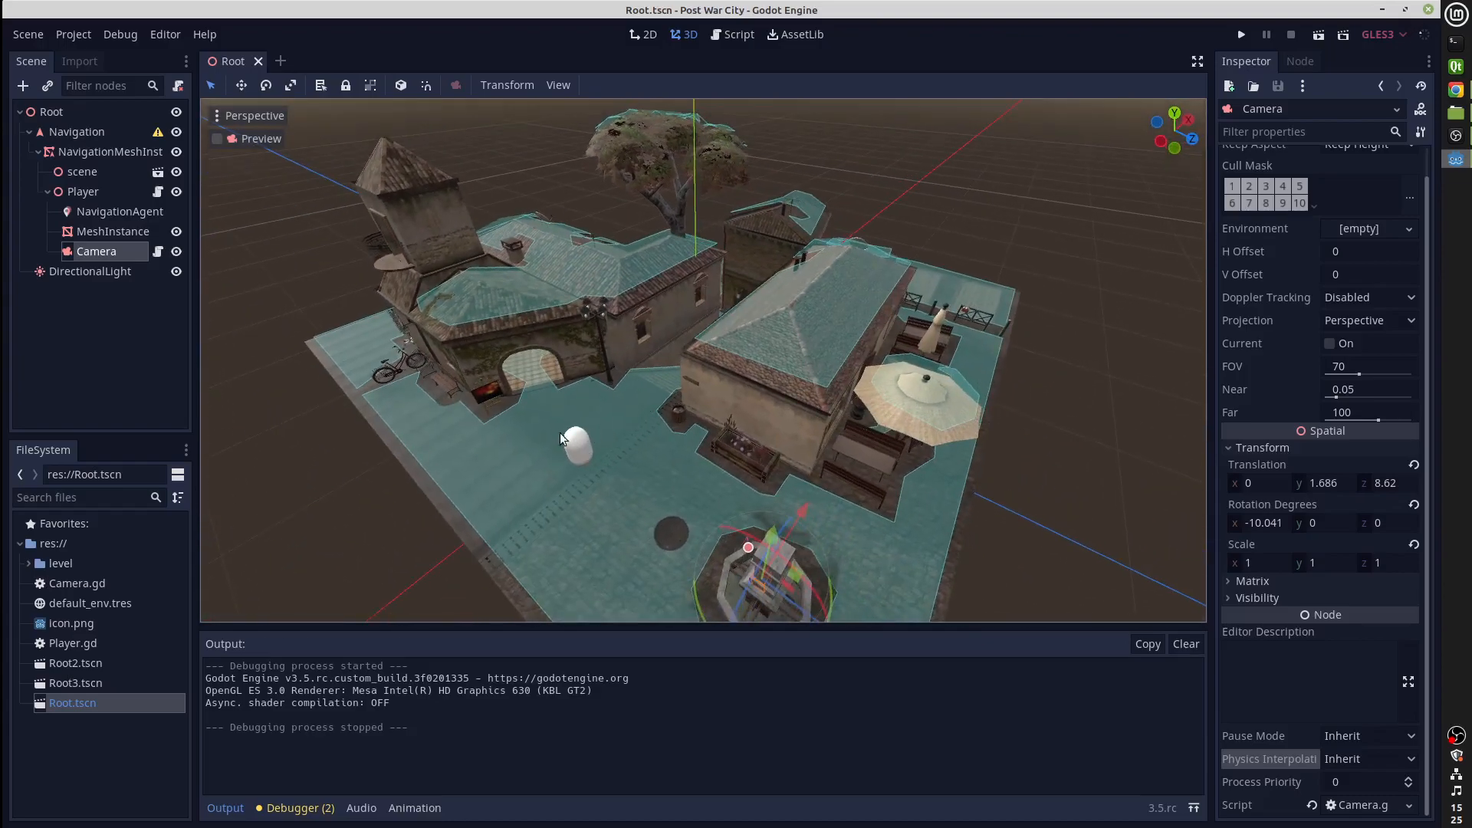
mouse_move(585, 454)
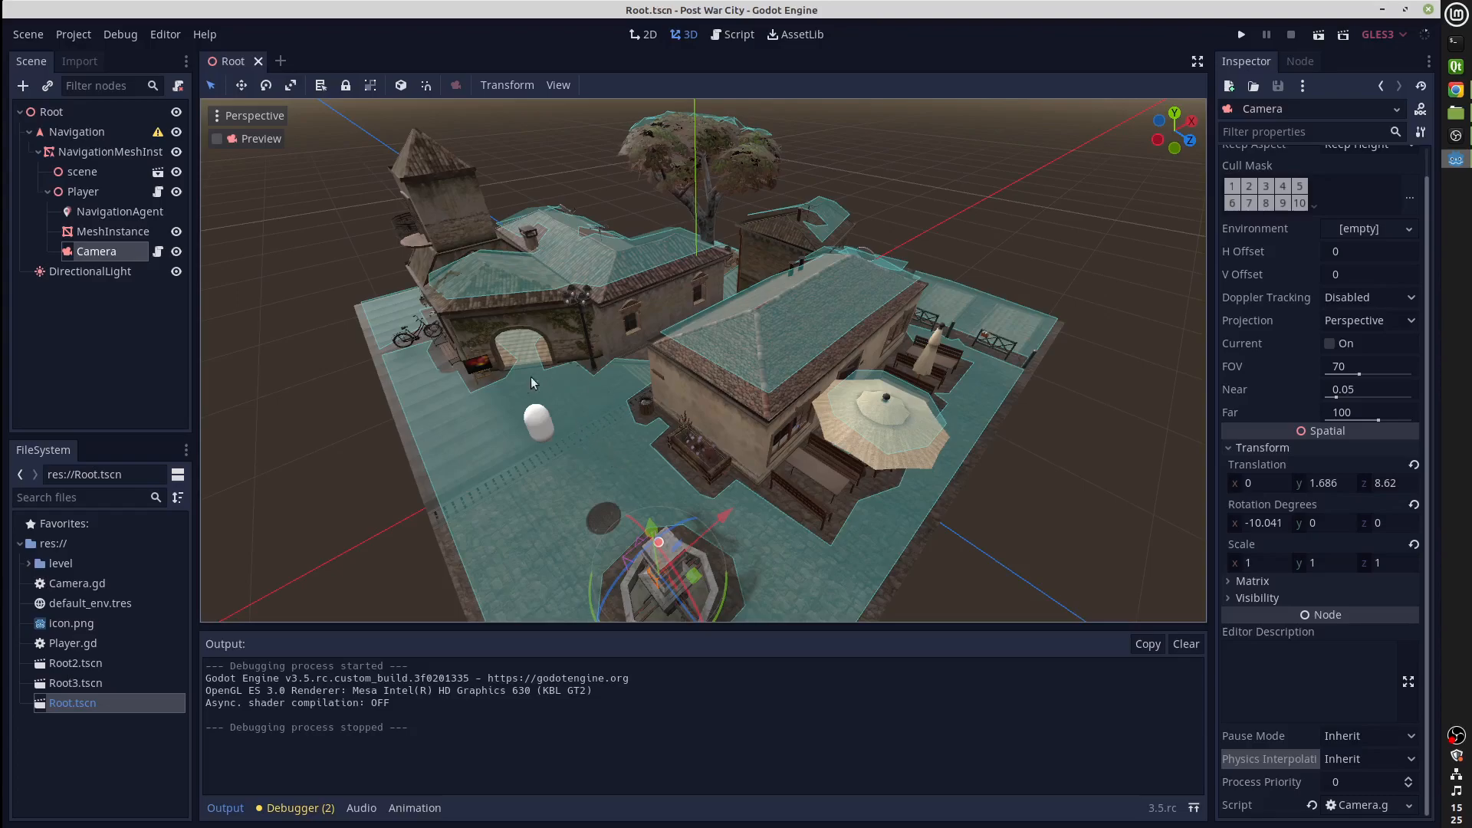
mouse_move(504, 285)
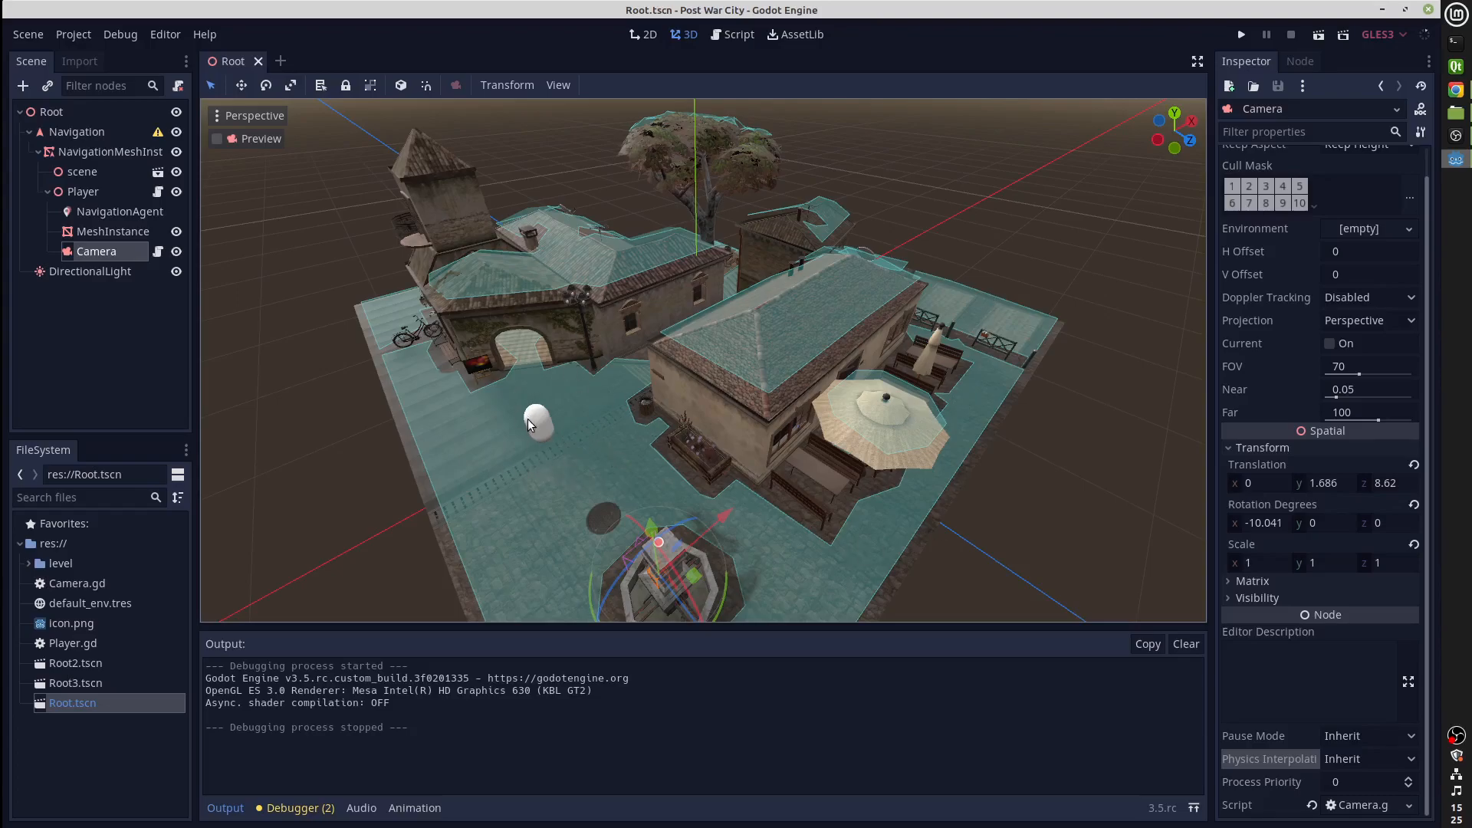
mouse_move(549, 459)
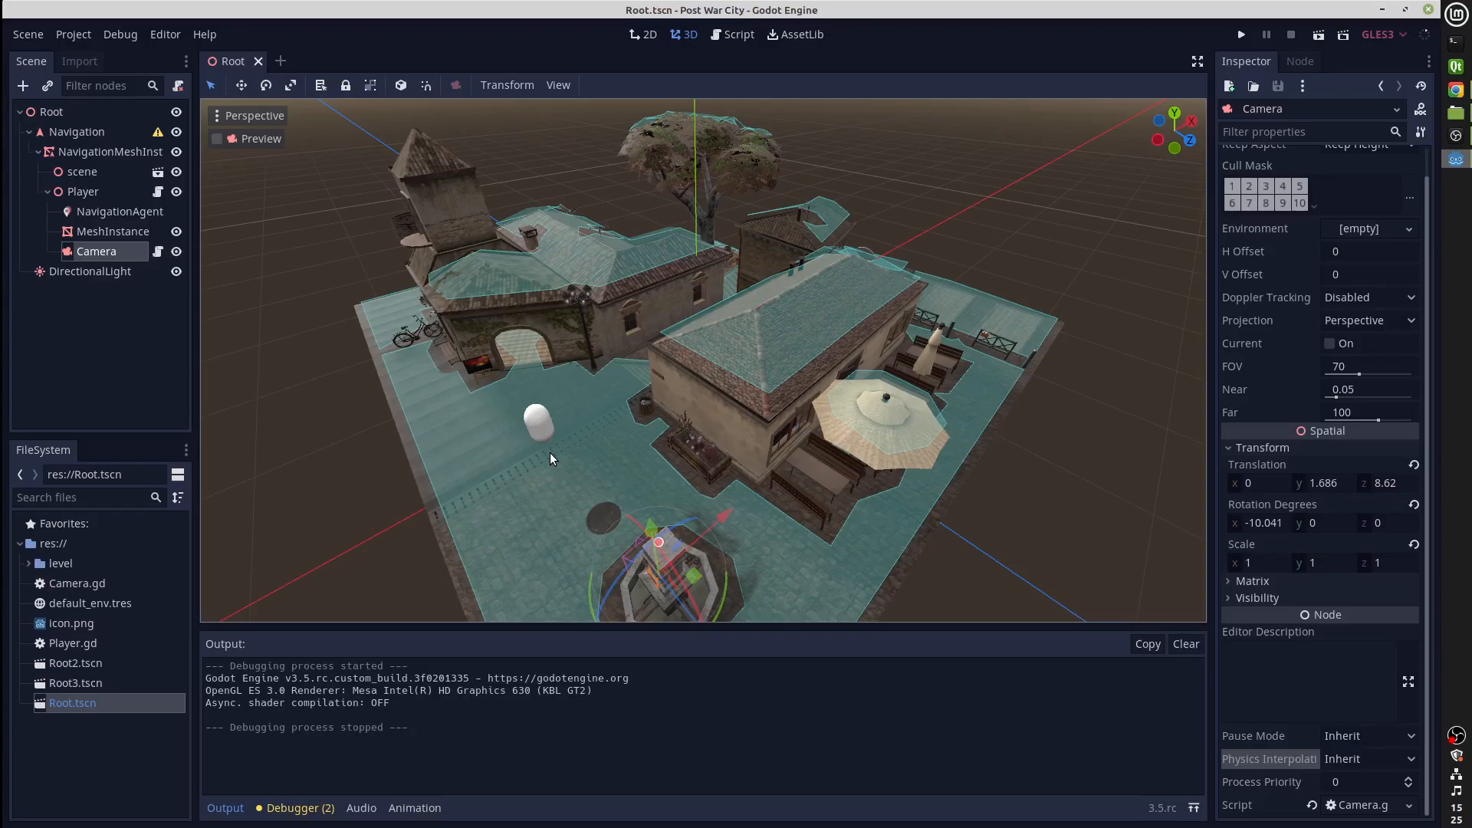
click(1241, 34)
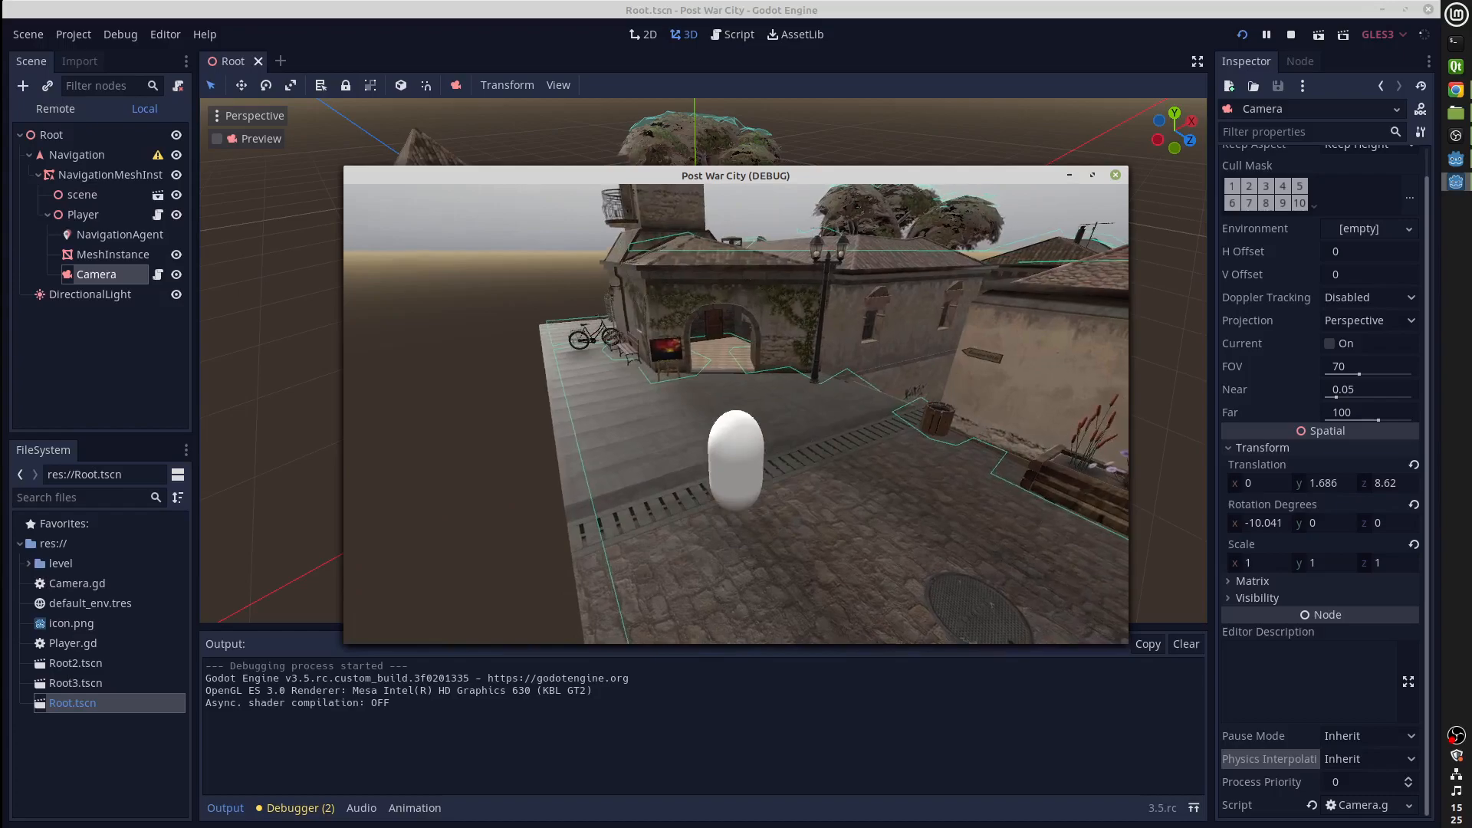
click(1291, 33)
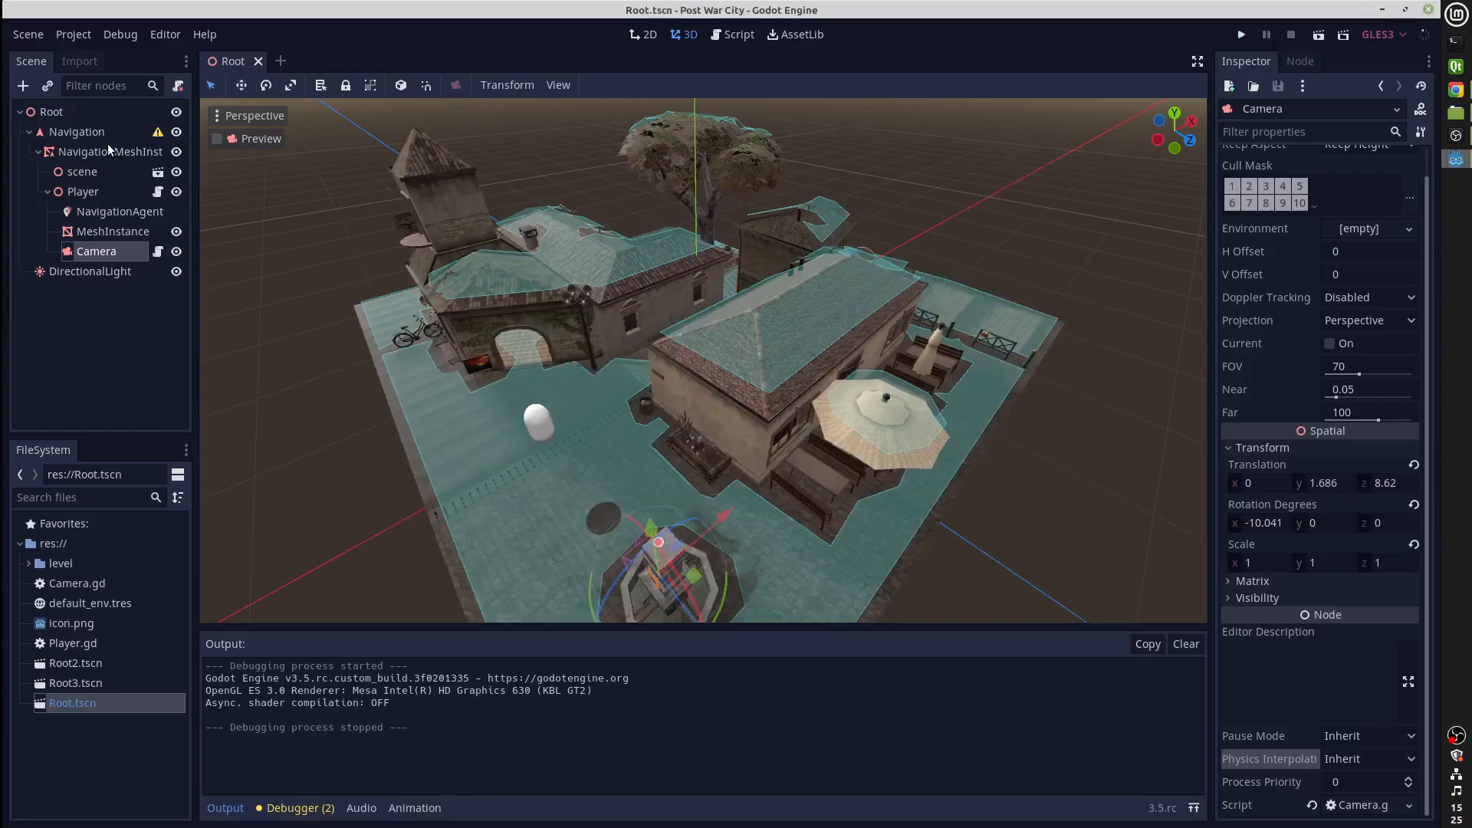
Step: In Player.gd add 'translation = pos' after the waypoint movement so the position is written back
click(738, 33)
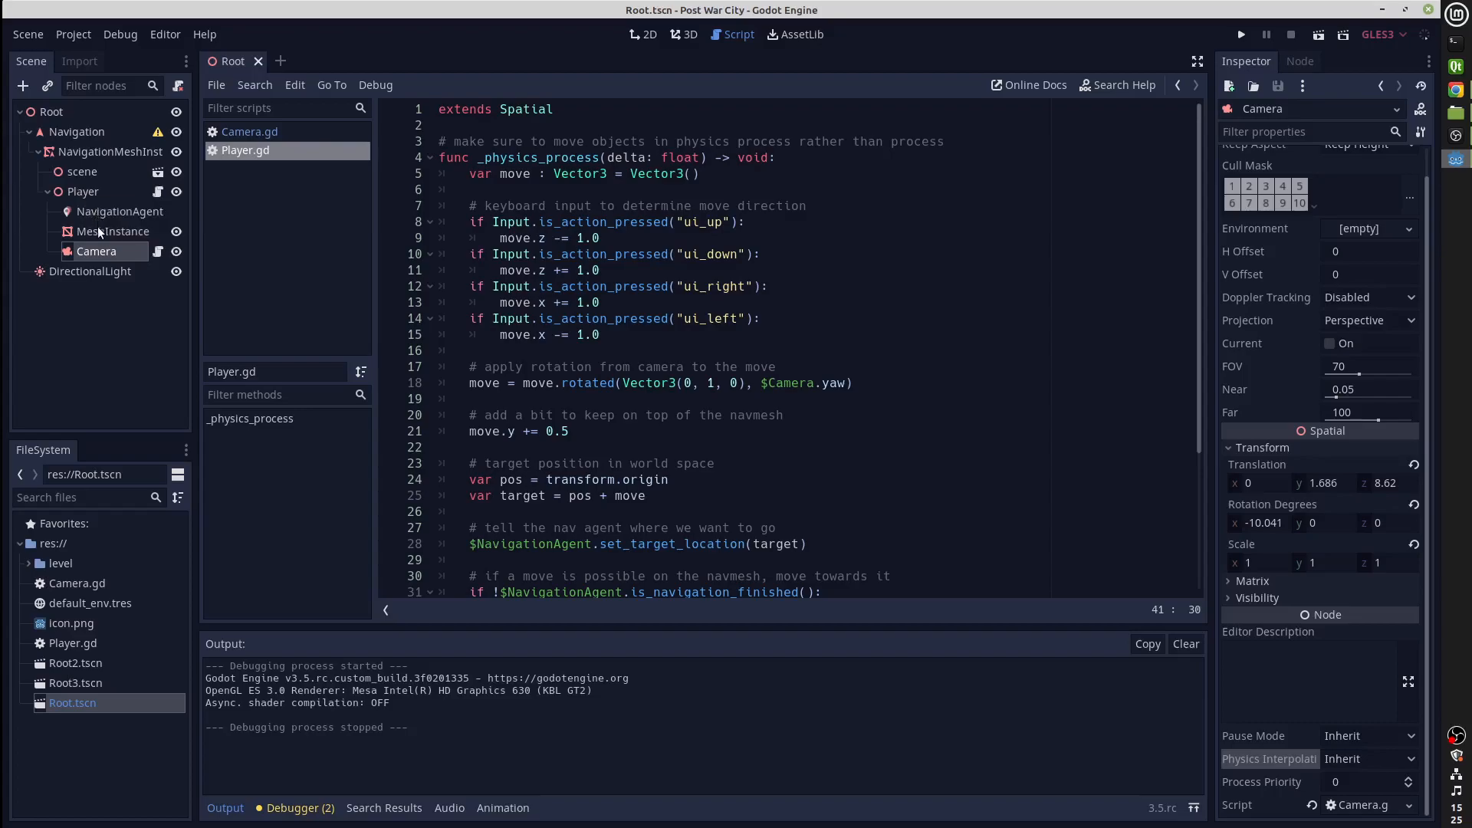
mouse_move(120, 211)
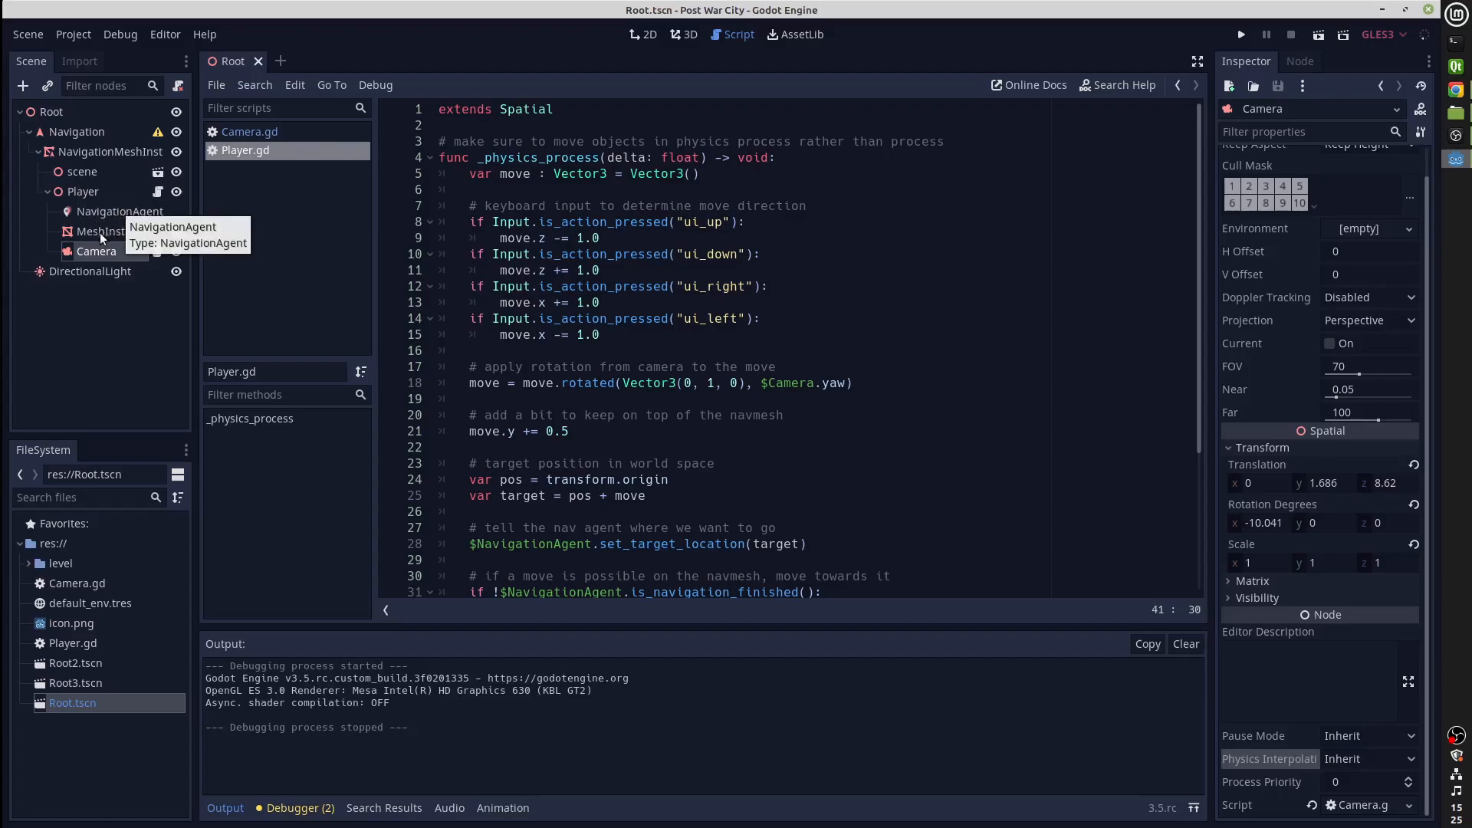
click(95, 250)
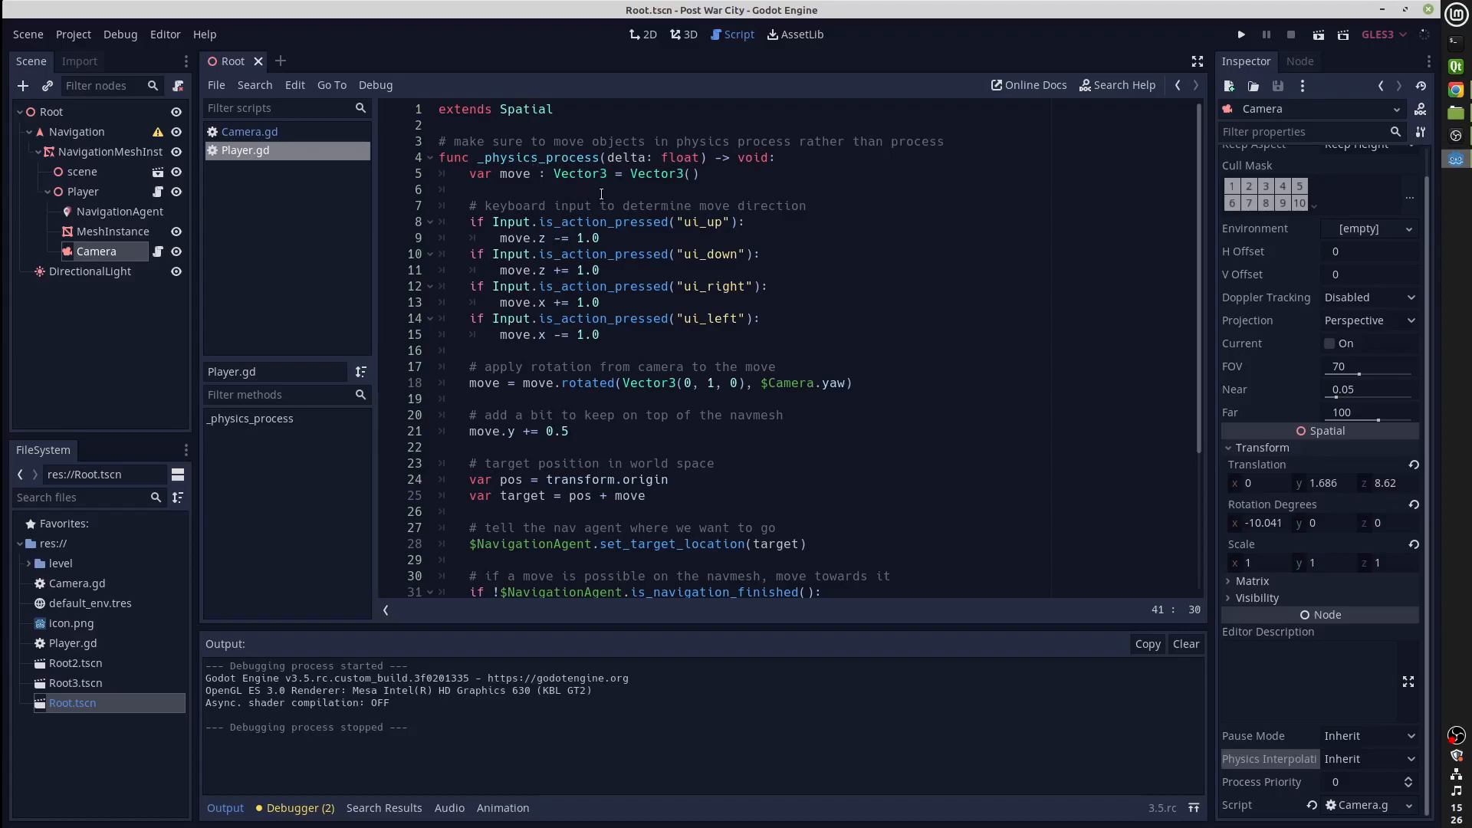
mouse_move(695, 244)
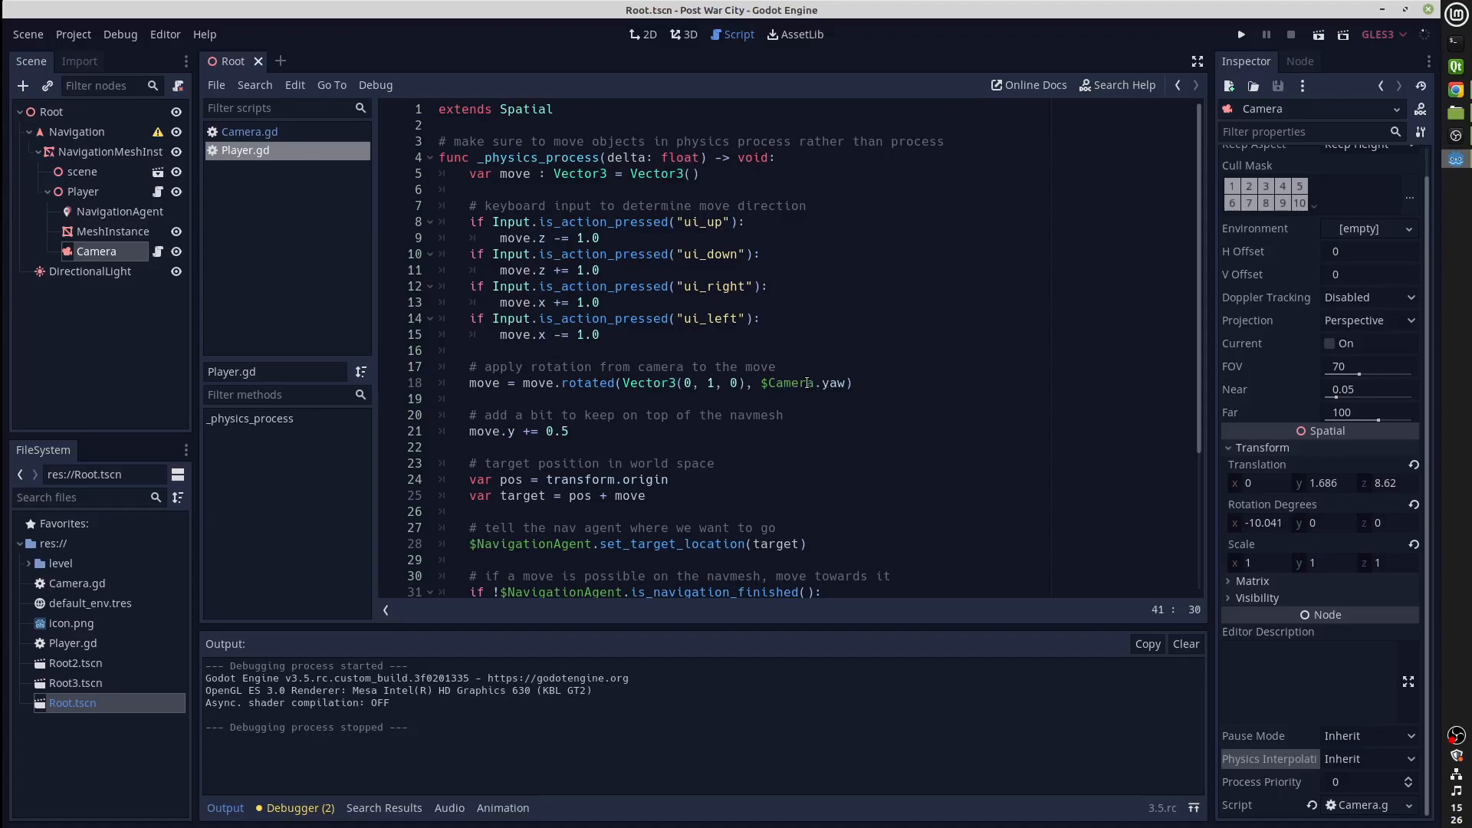
scroll(down, 3)
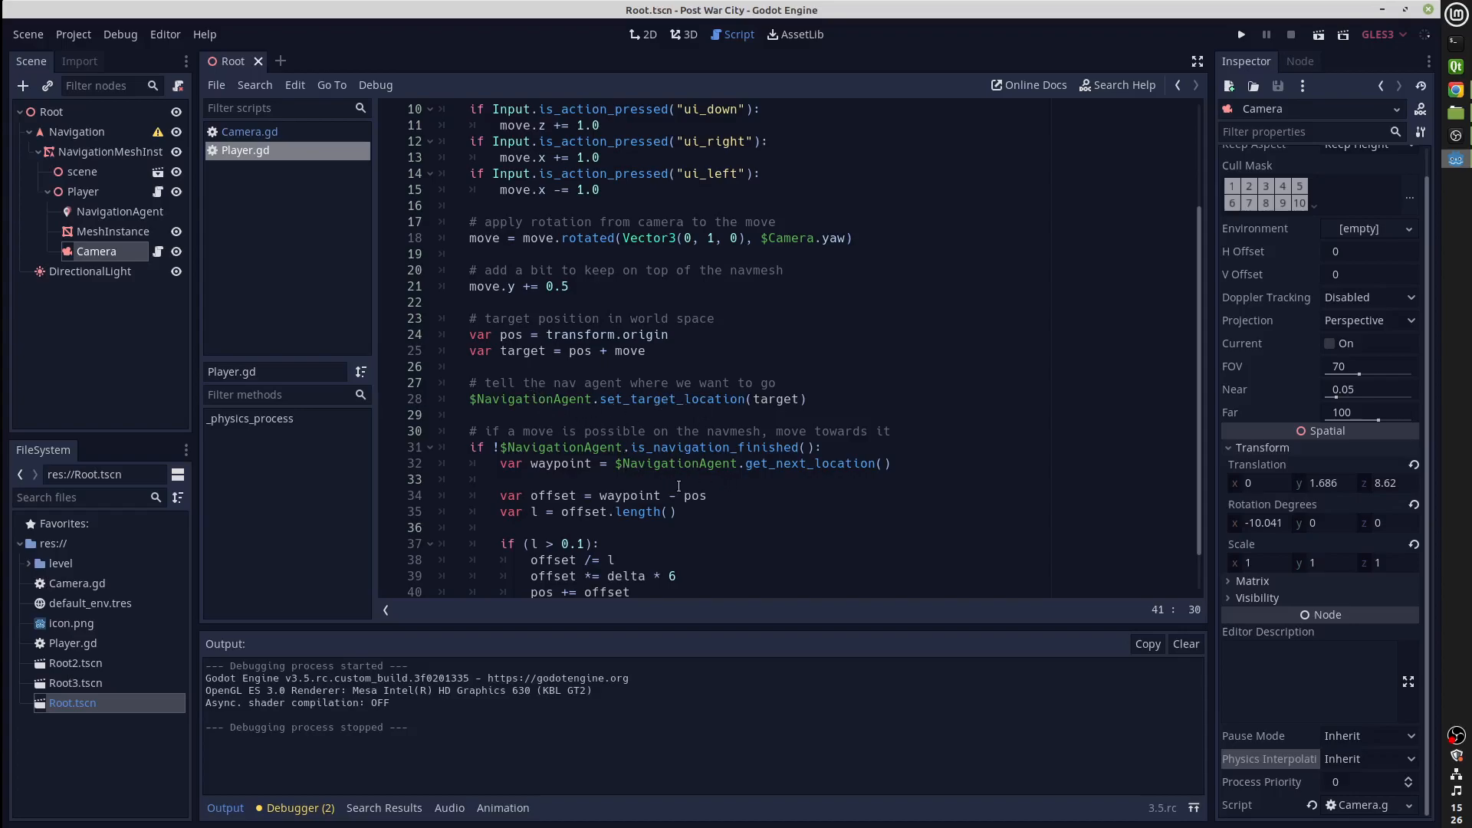
text(translation = pos)
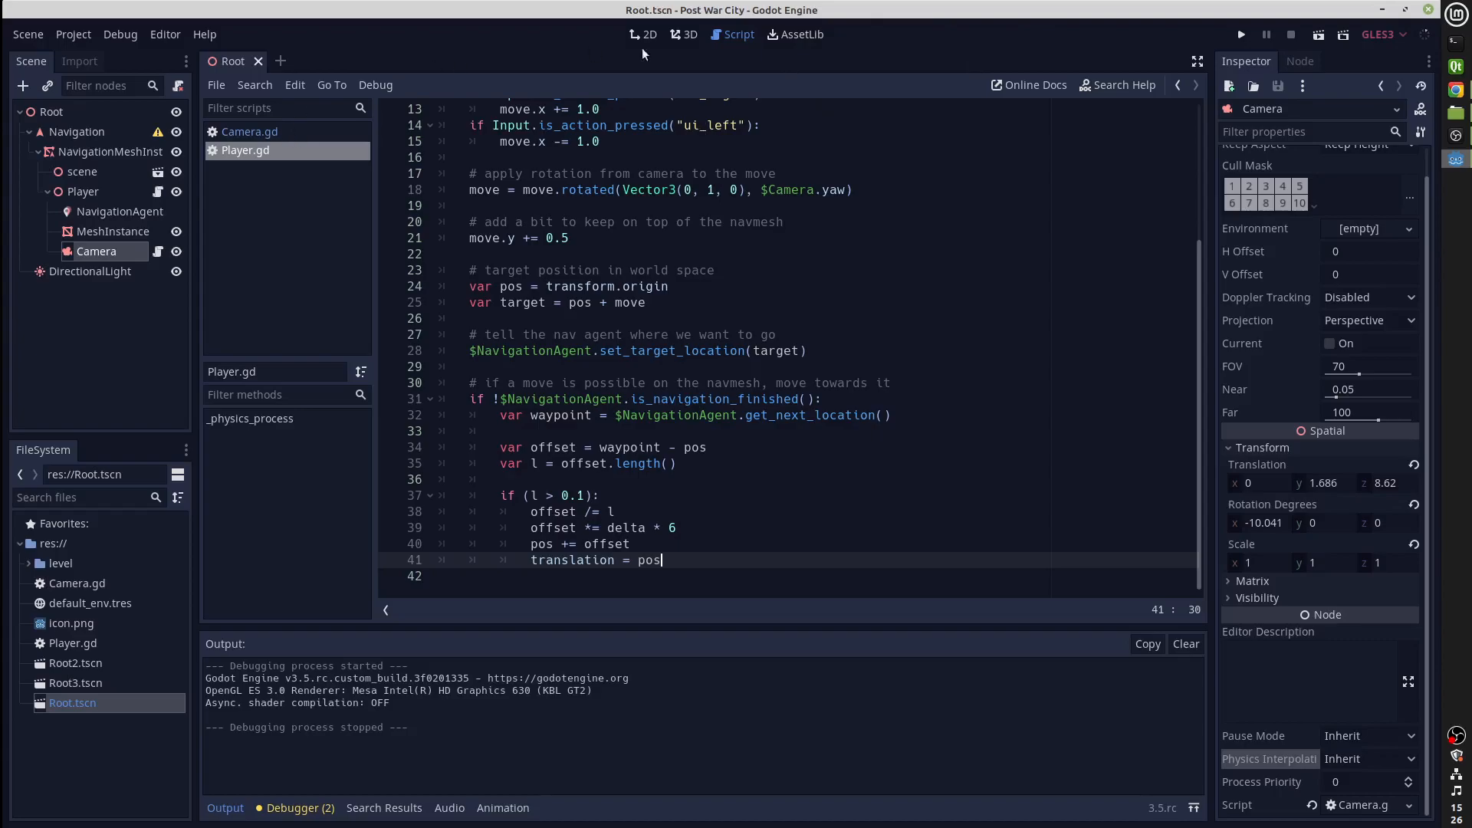
click(689, 36)
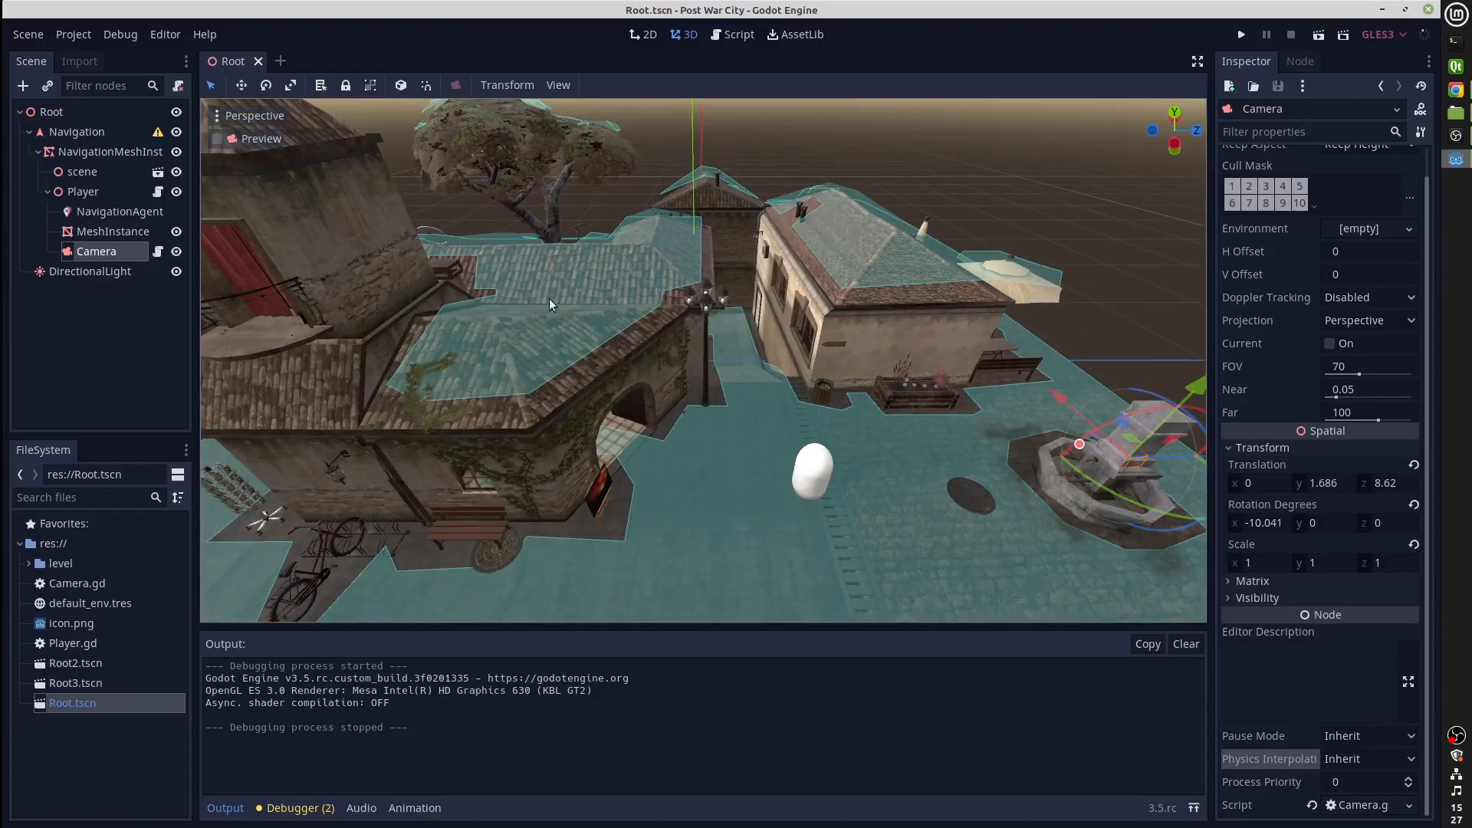
drag(549, 303, 713, 318)
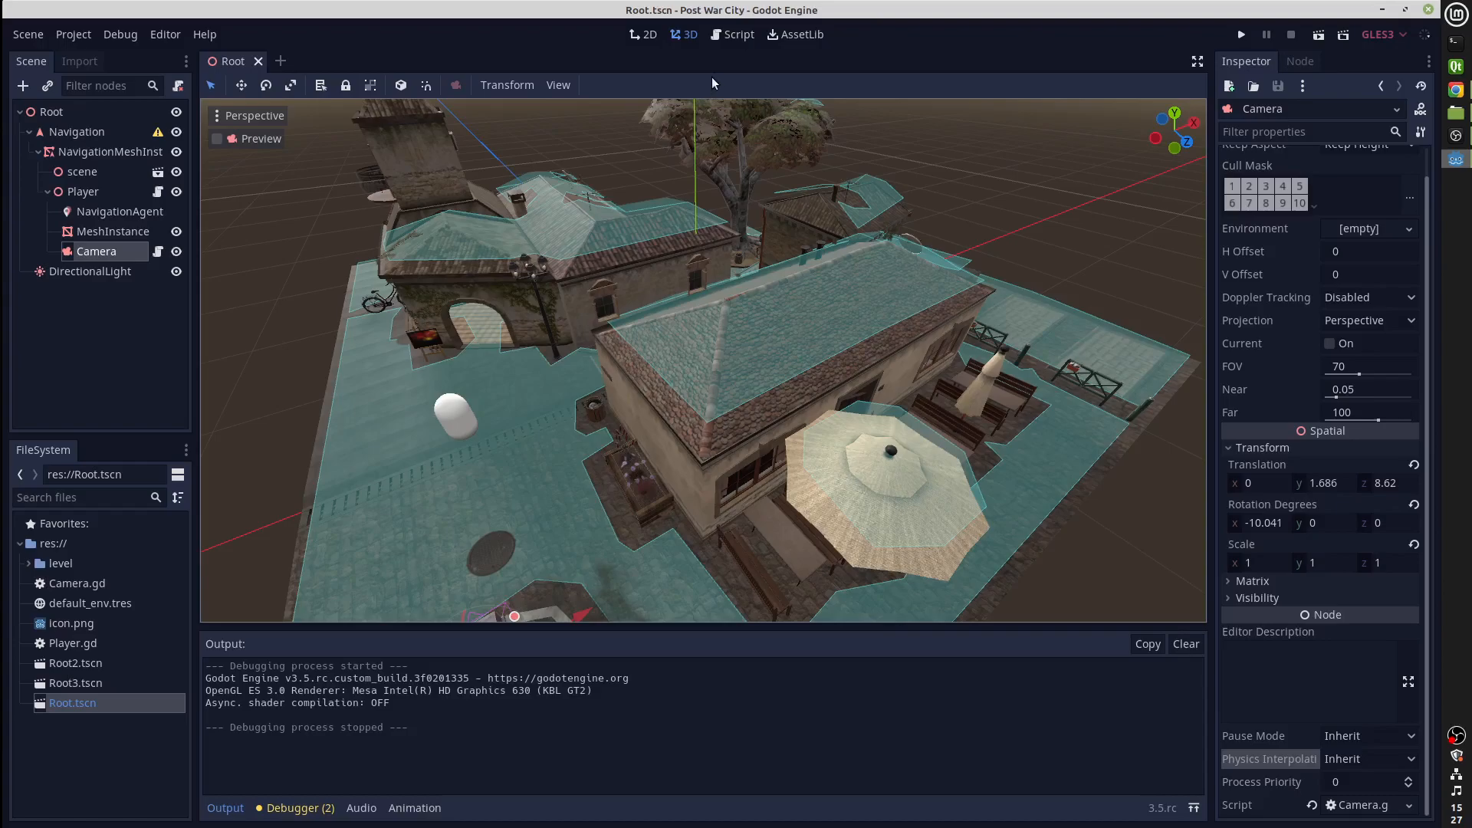
click(738, 35)
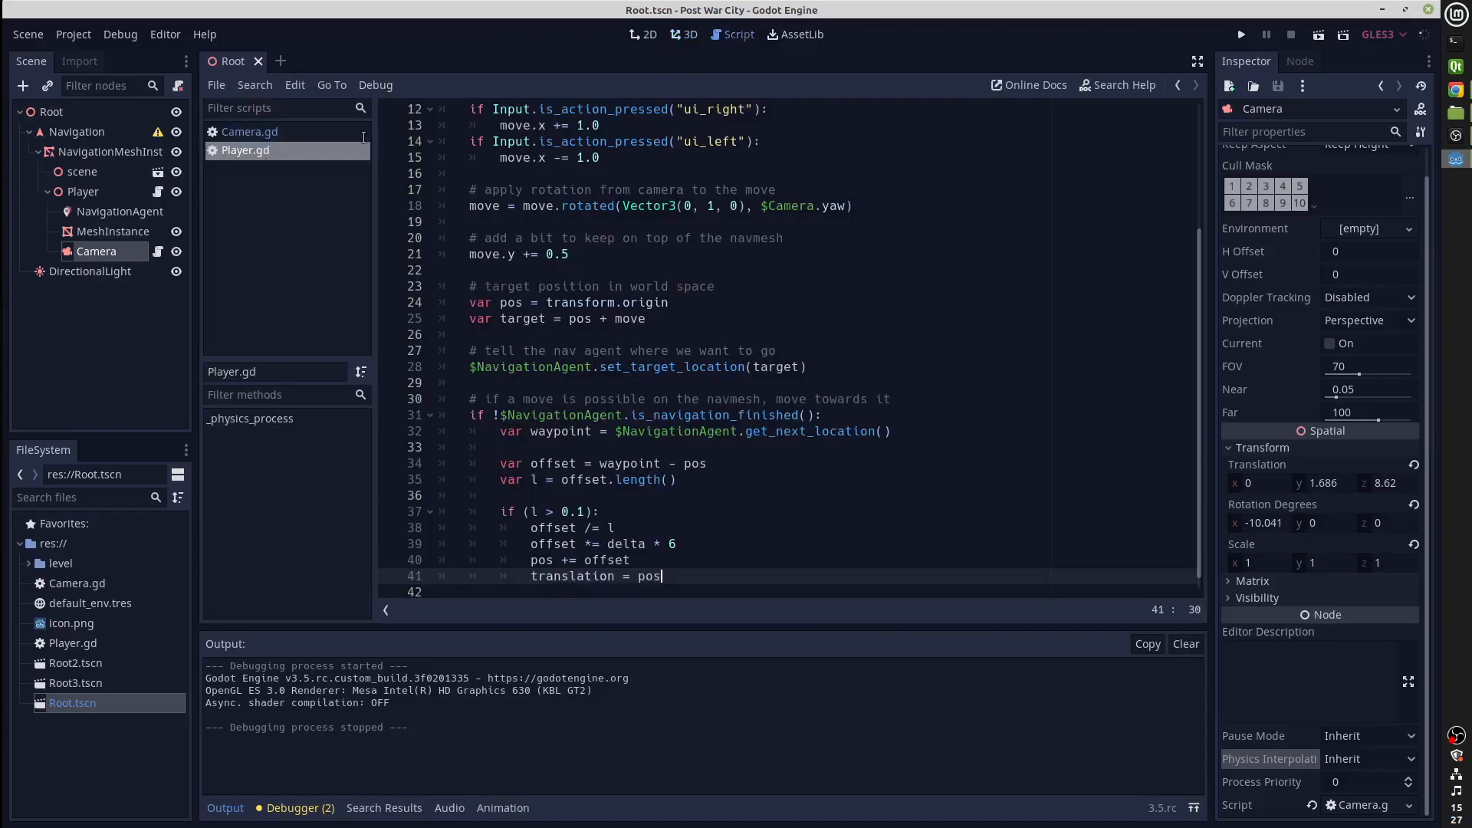
click(248, 132)
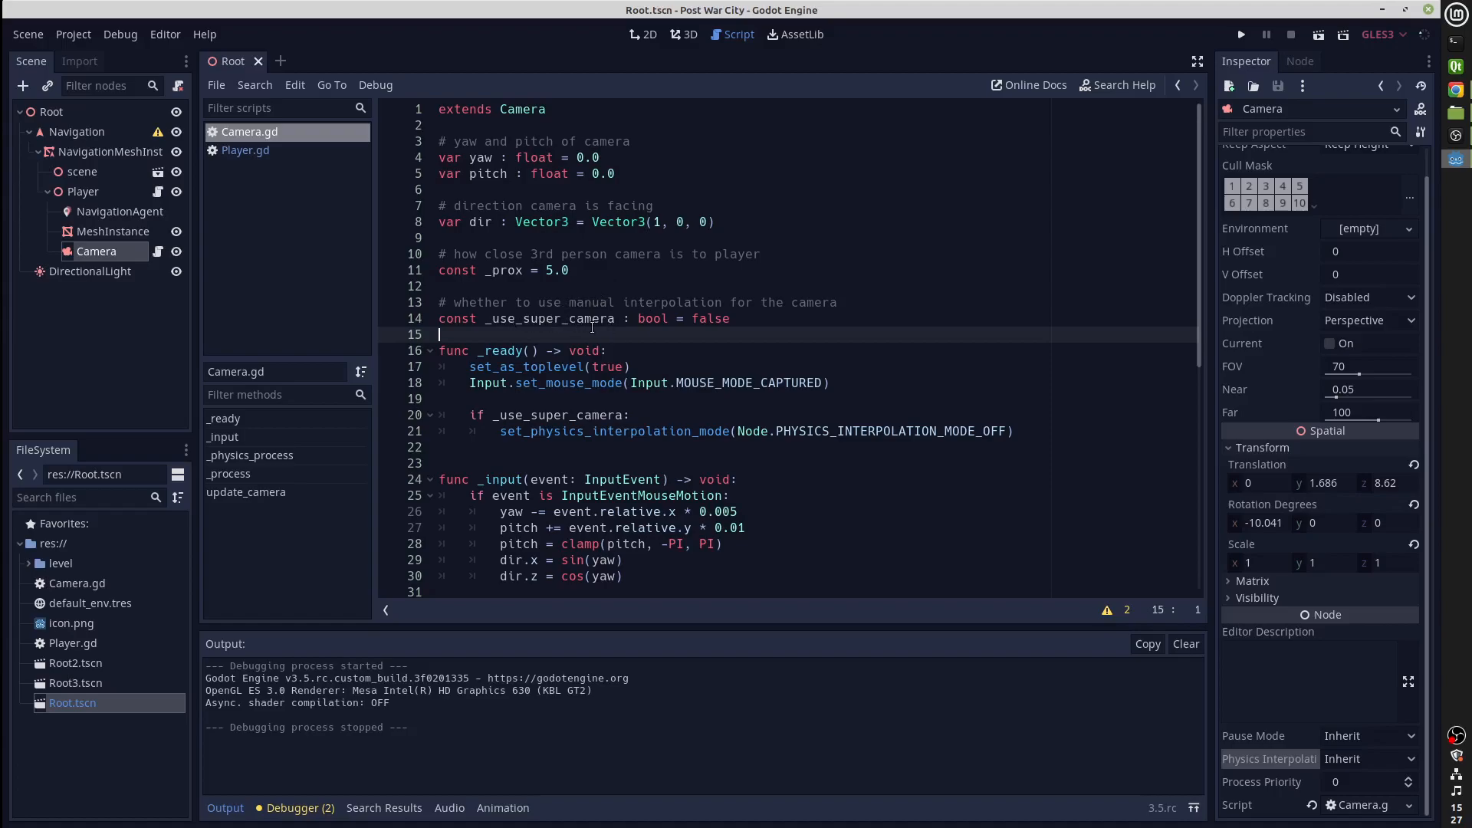
scroll(down, 3)
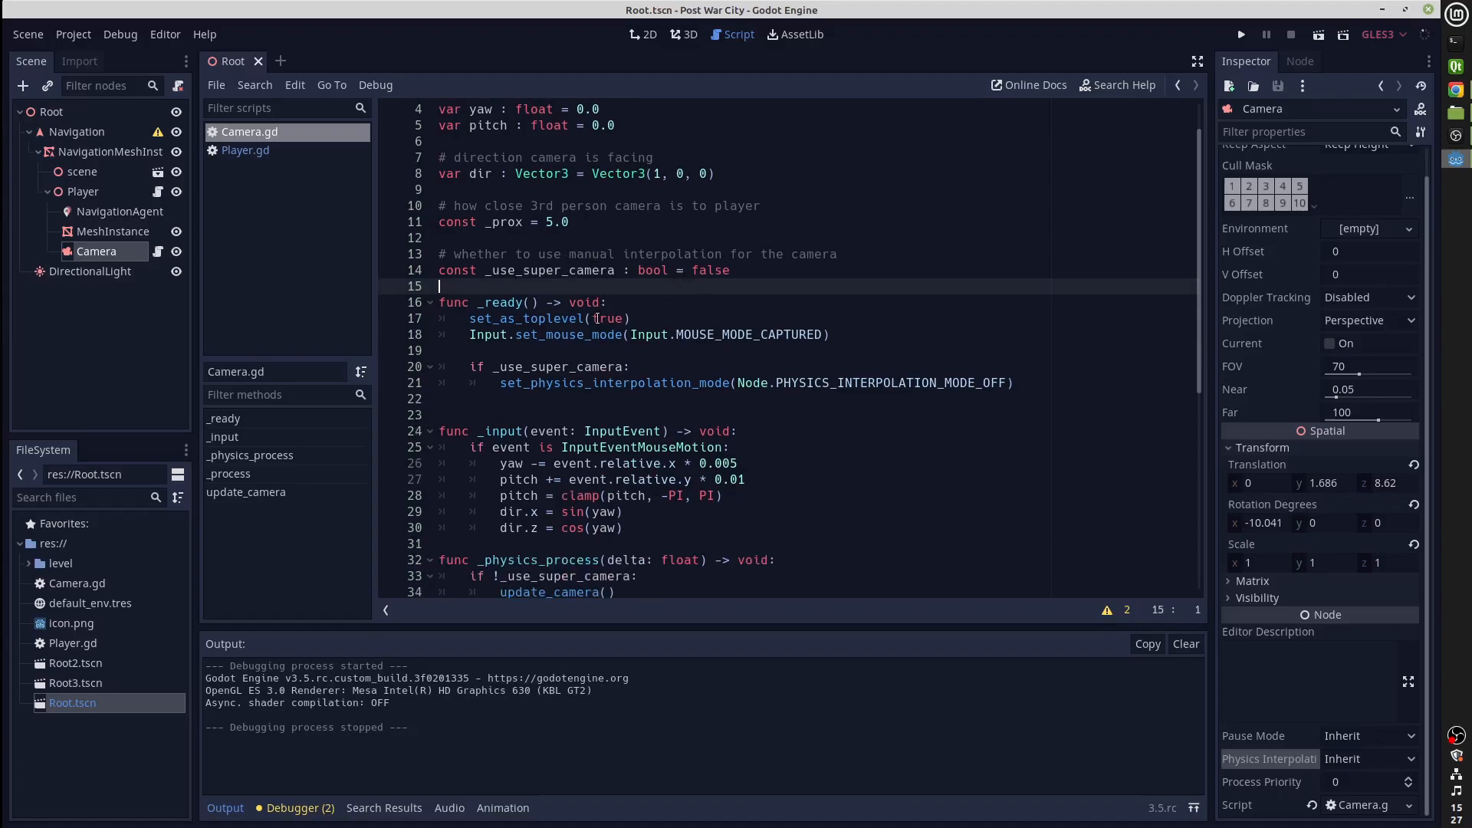
scroll(down, 3)
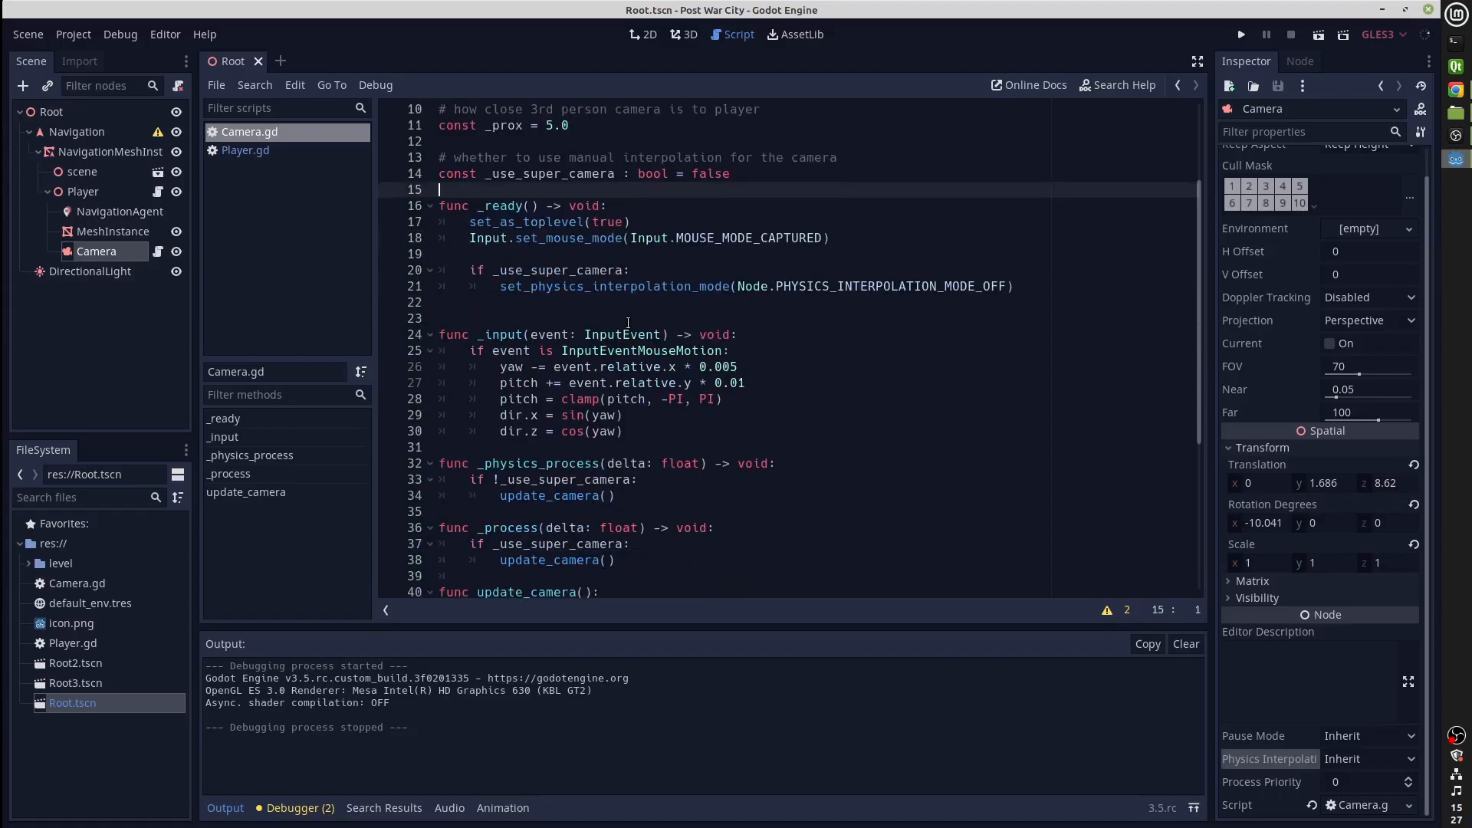
scroll(down, 3)
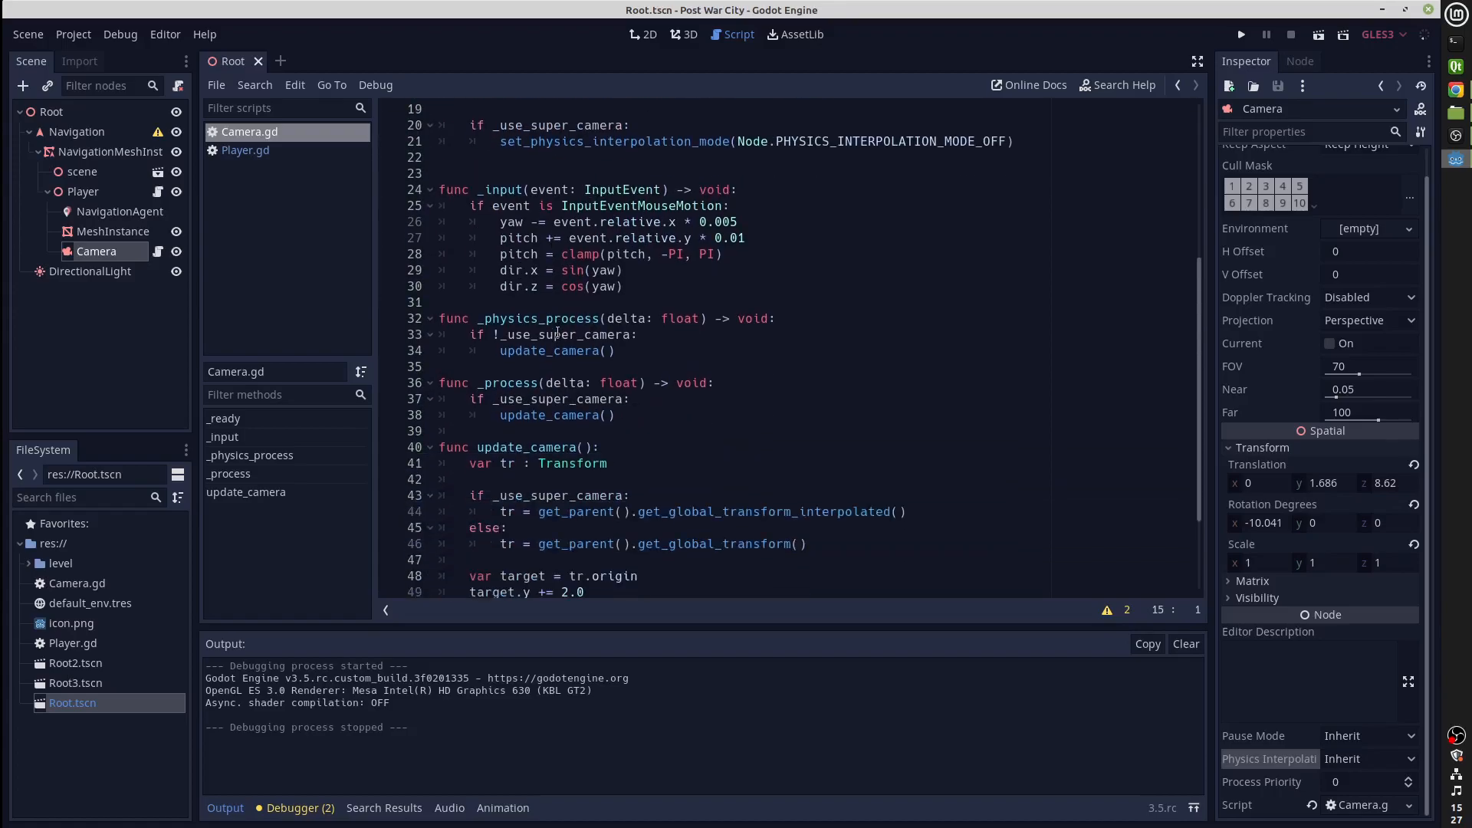
scroll(down, 3)
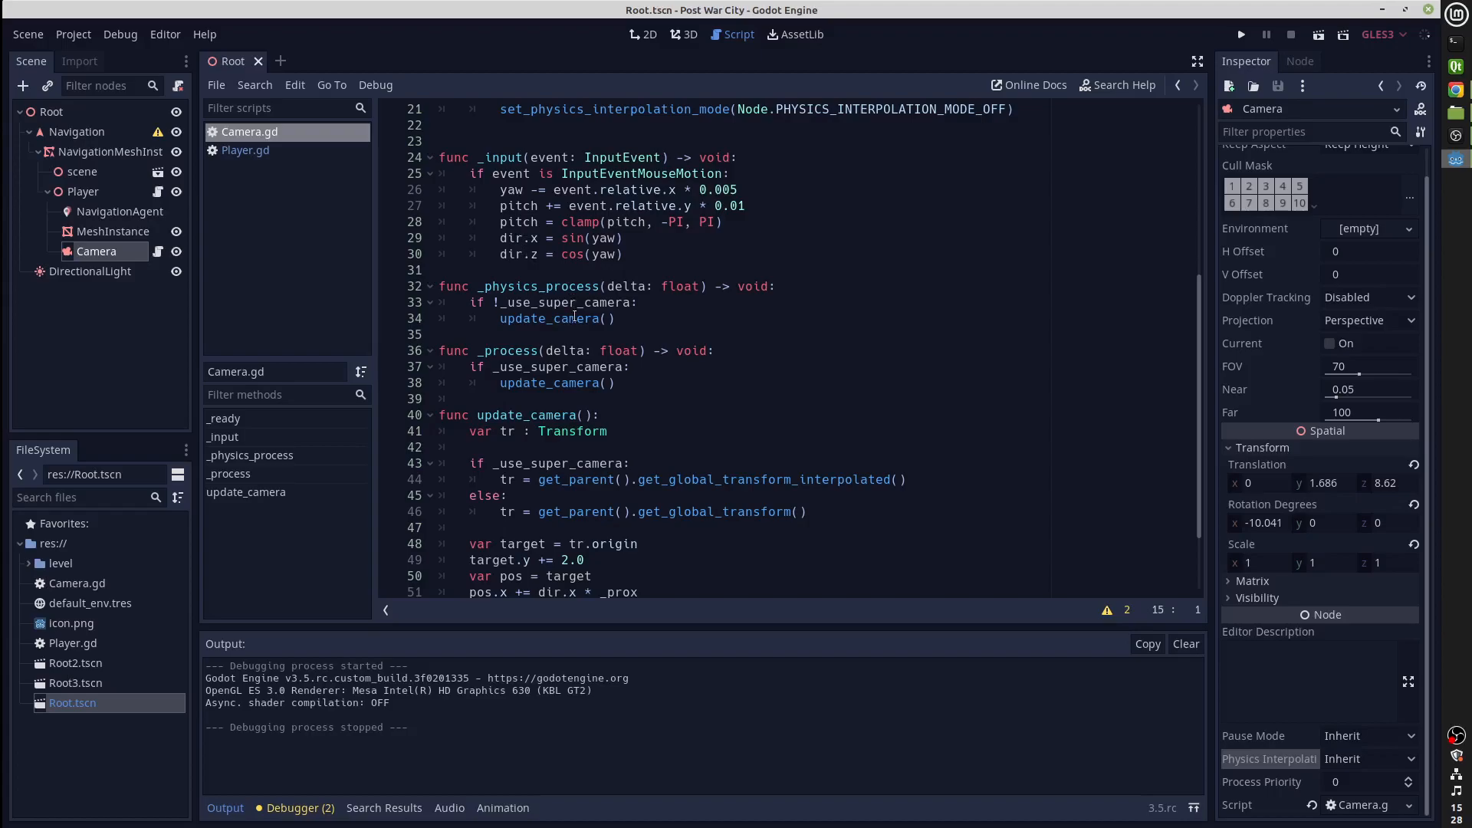
scroll(down, 3)
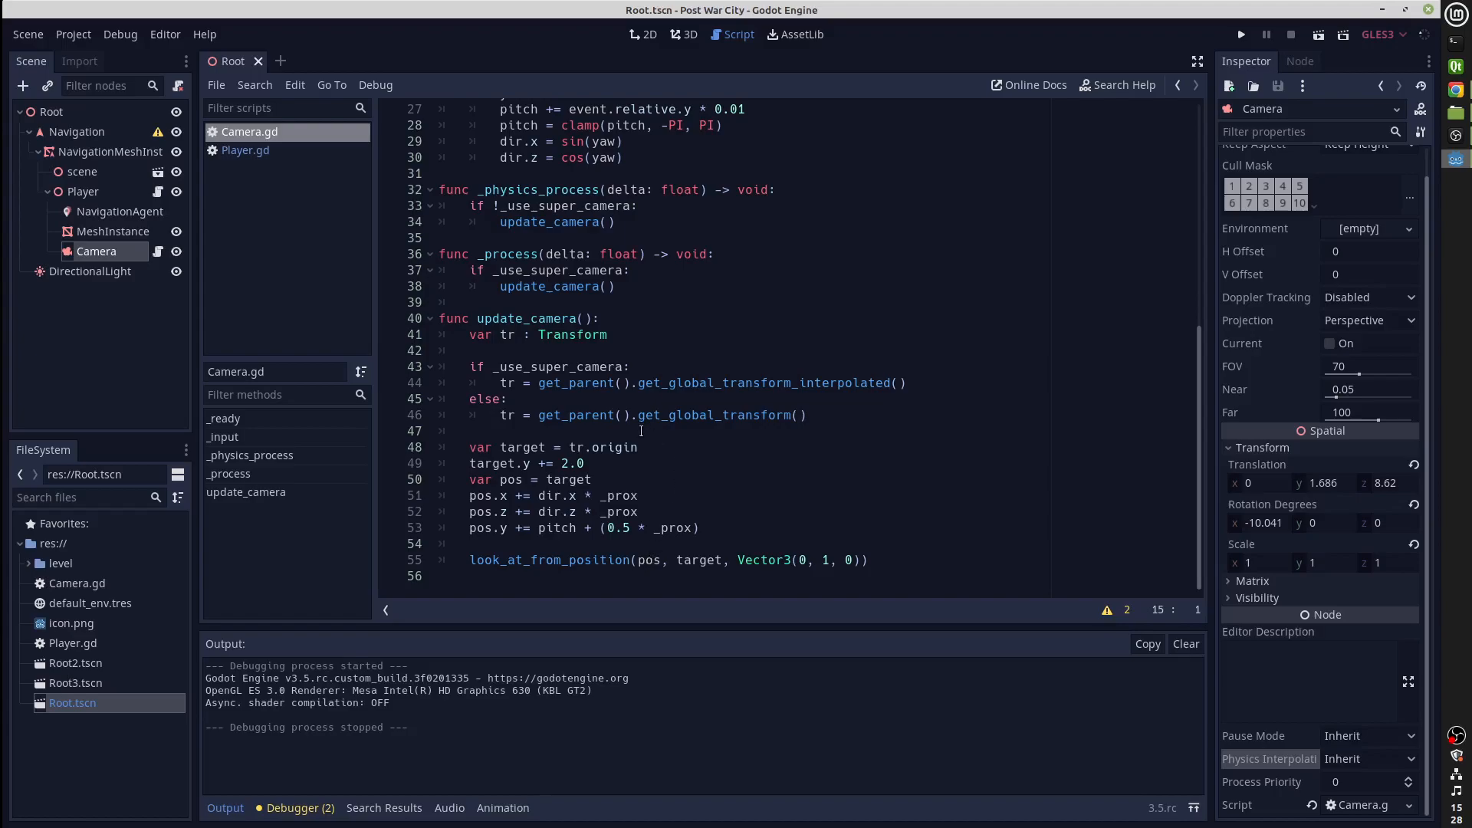
Step: Set Physics FPS to 10 in Project Settings and run the demo at that tick rate
click(1241, 34)
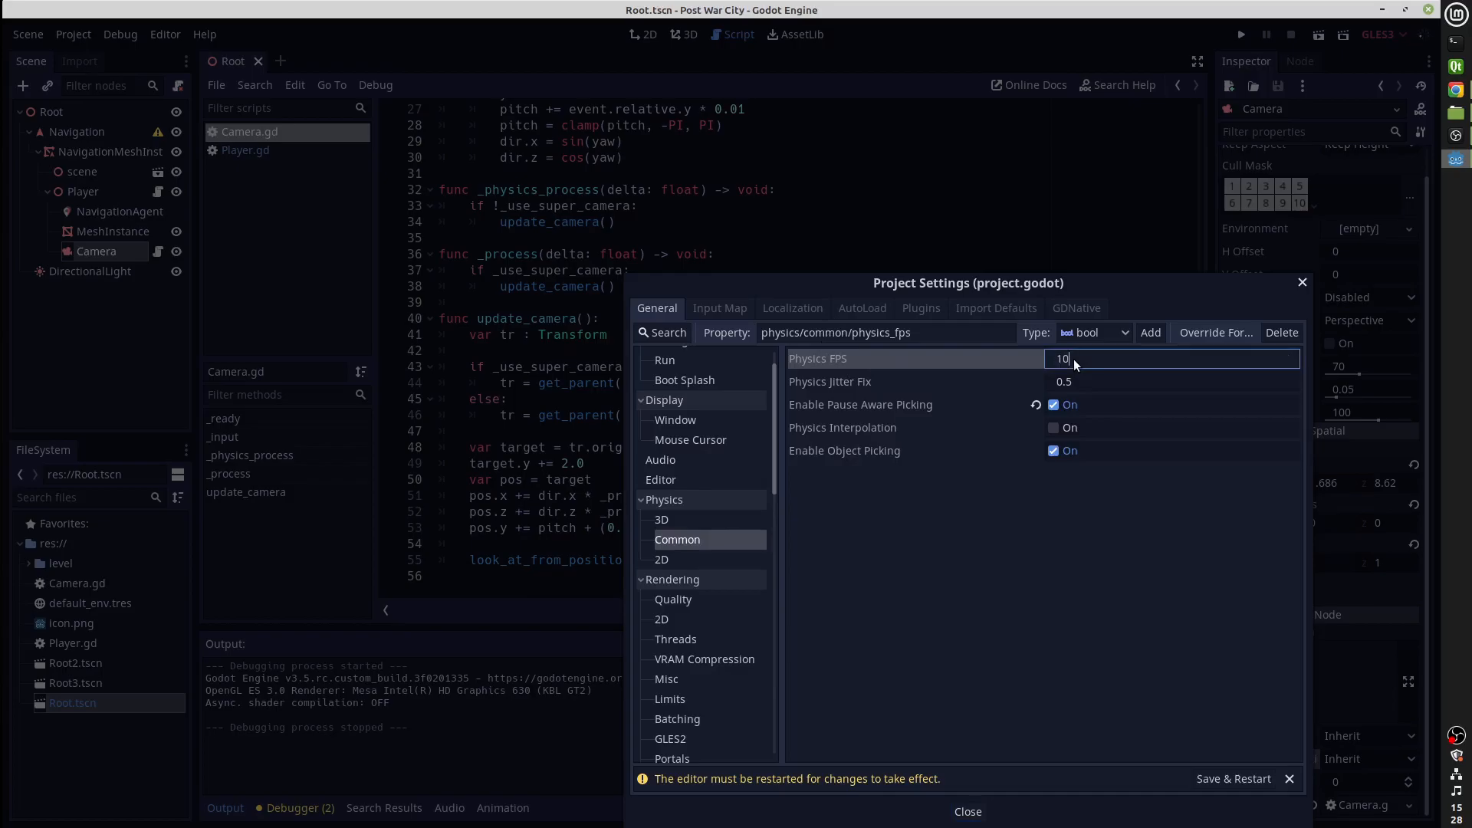
click(966, 812)
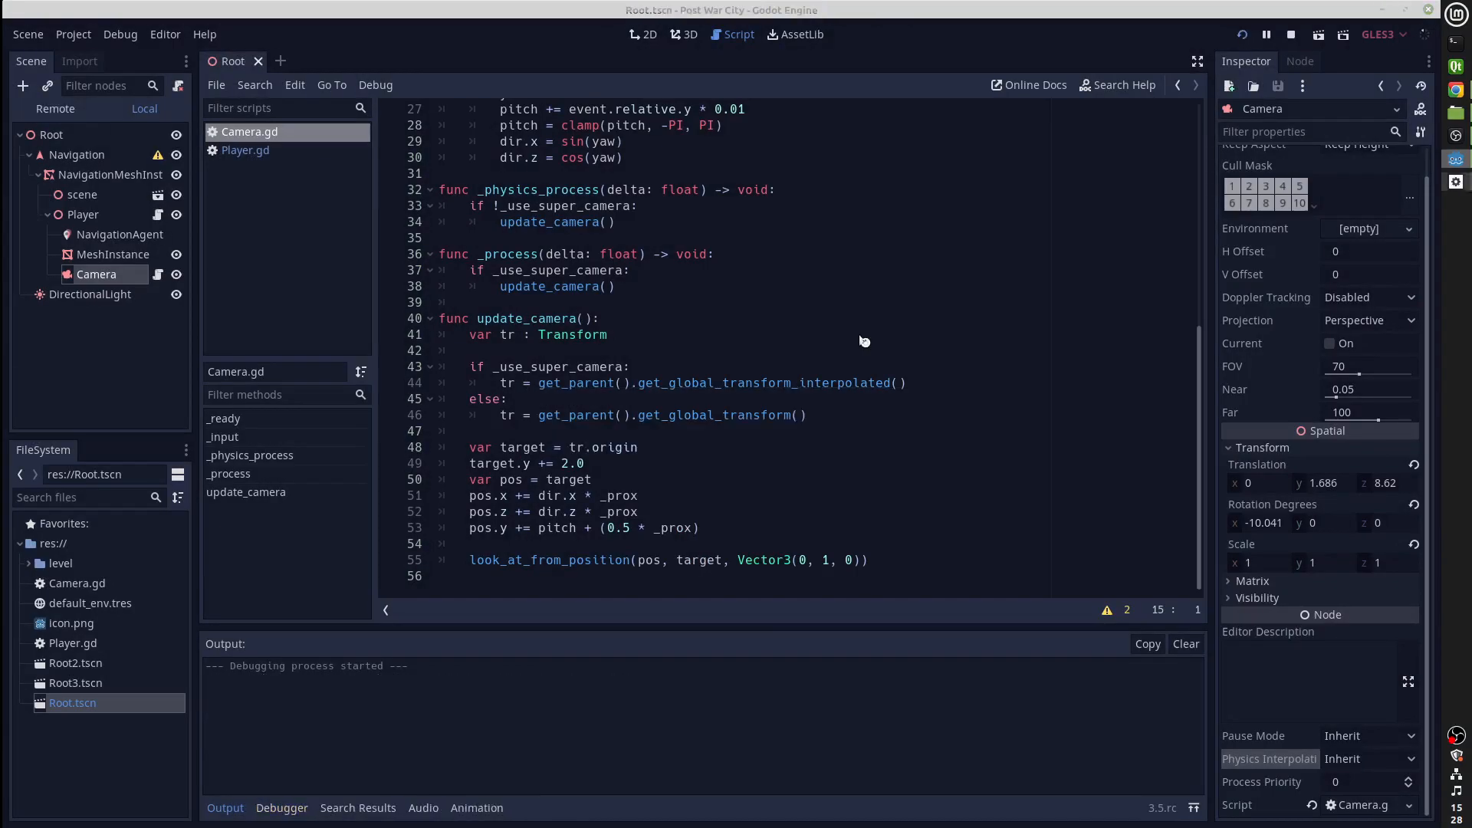
click(1291, 35)
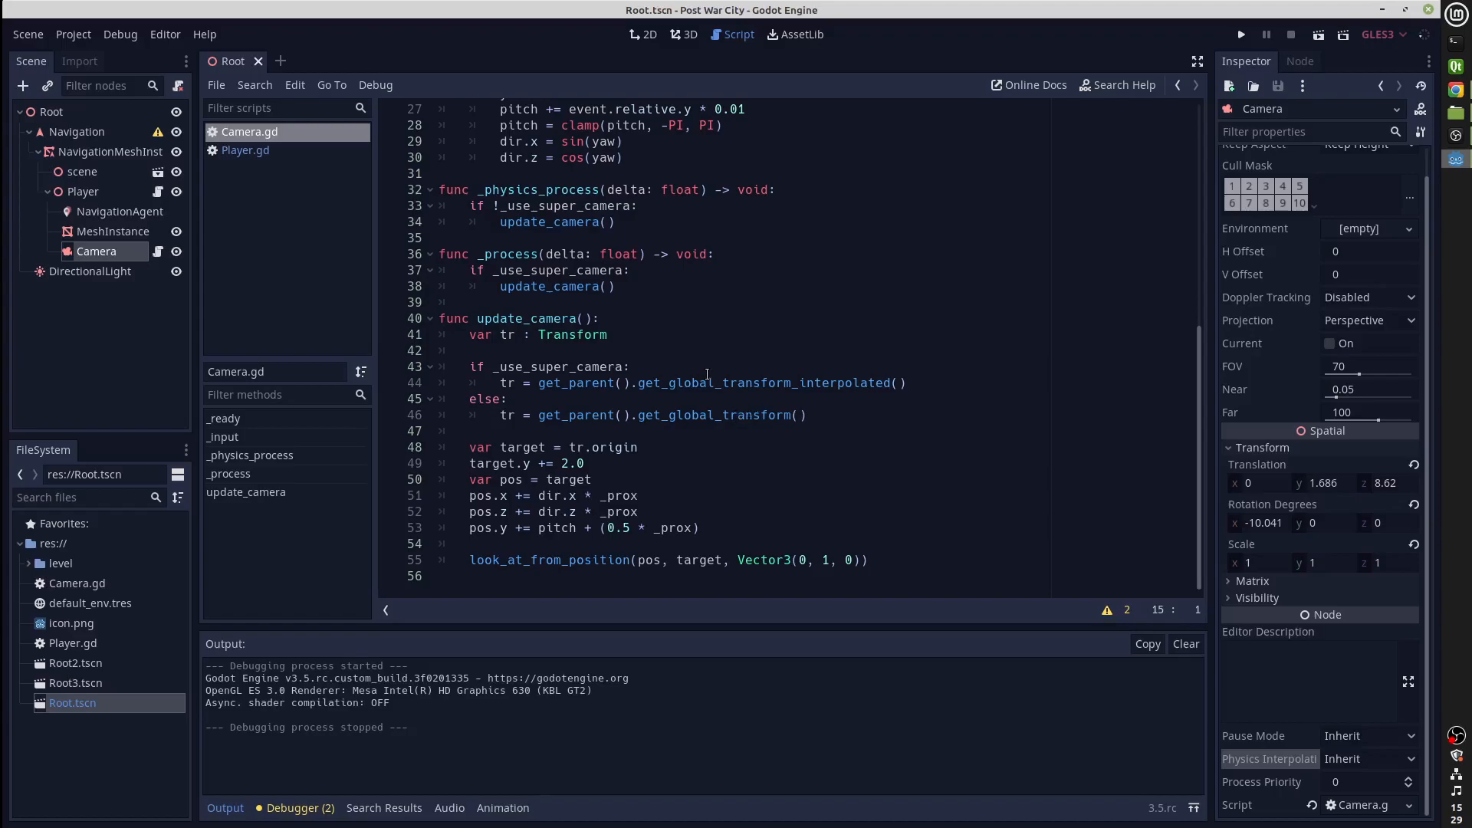
Step: Tick Physics > Common > Physics Interpolation in Project Settings
click(245, 150)
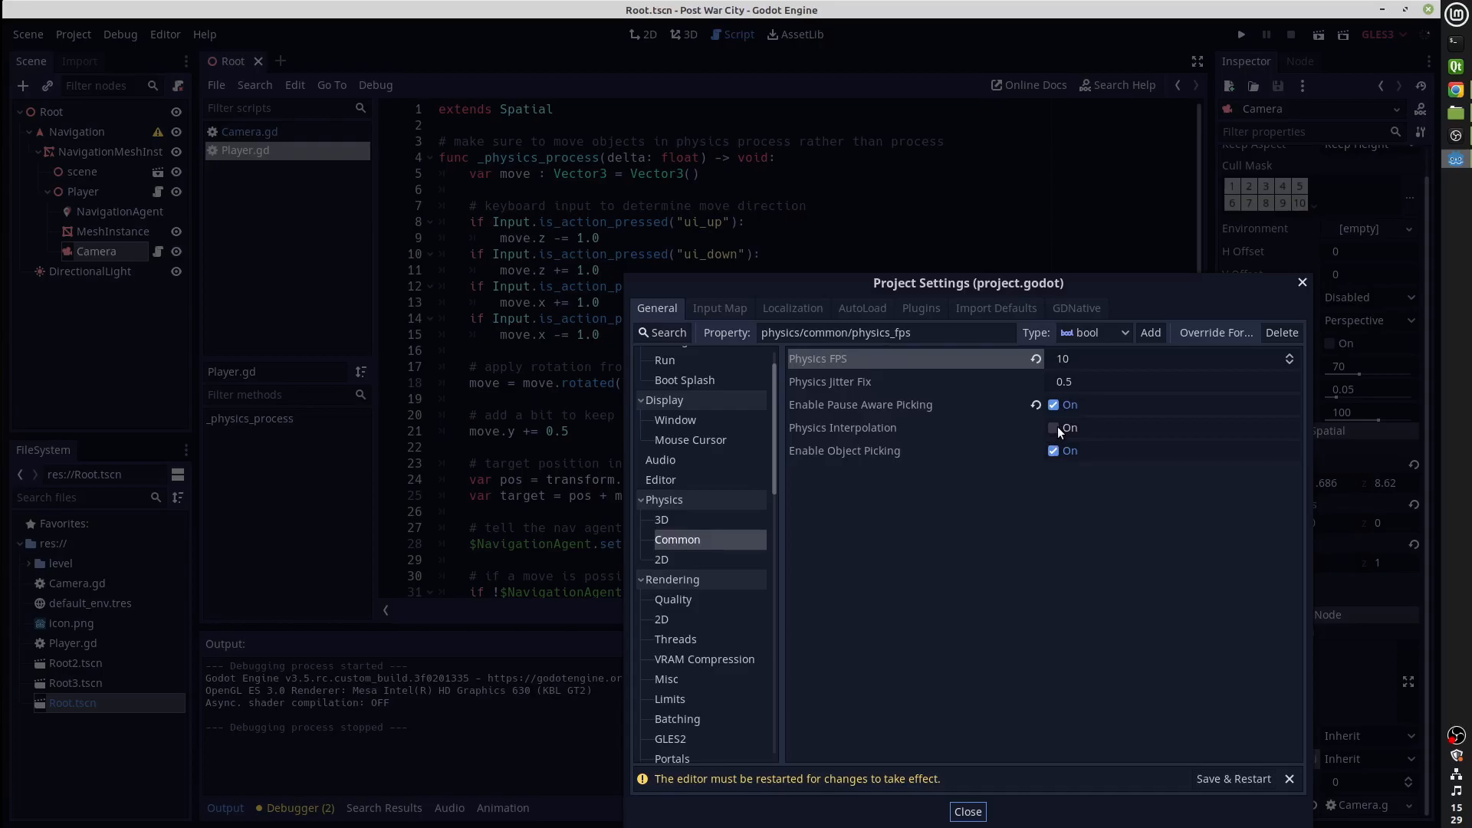
click(1052, 428)
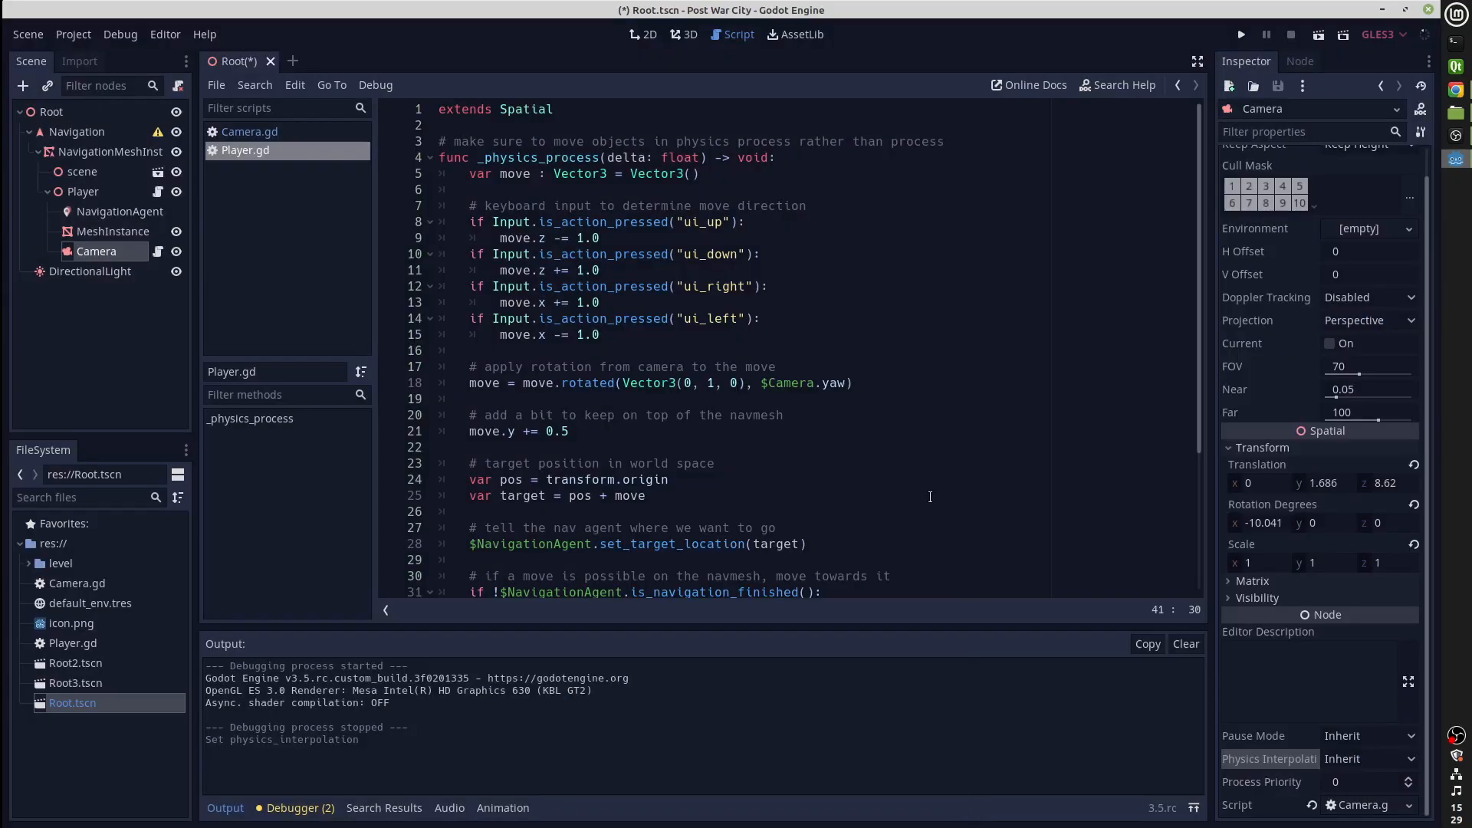
Step: Launch the demo to watch the interpolated player move through the city
click(1240, 34)
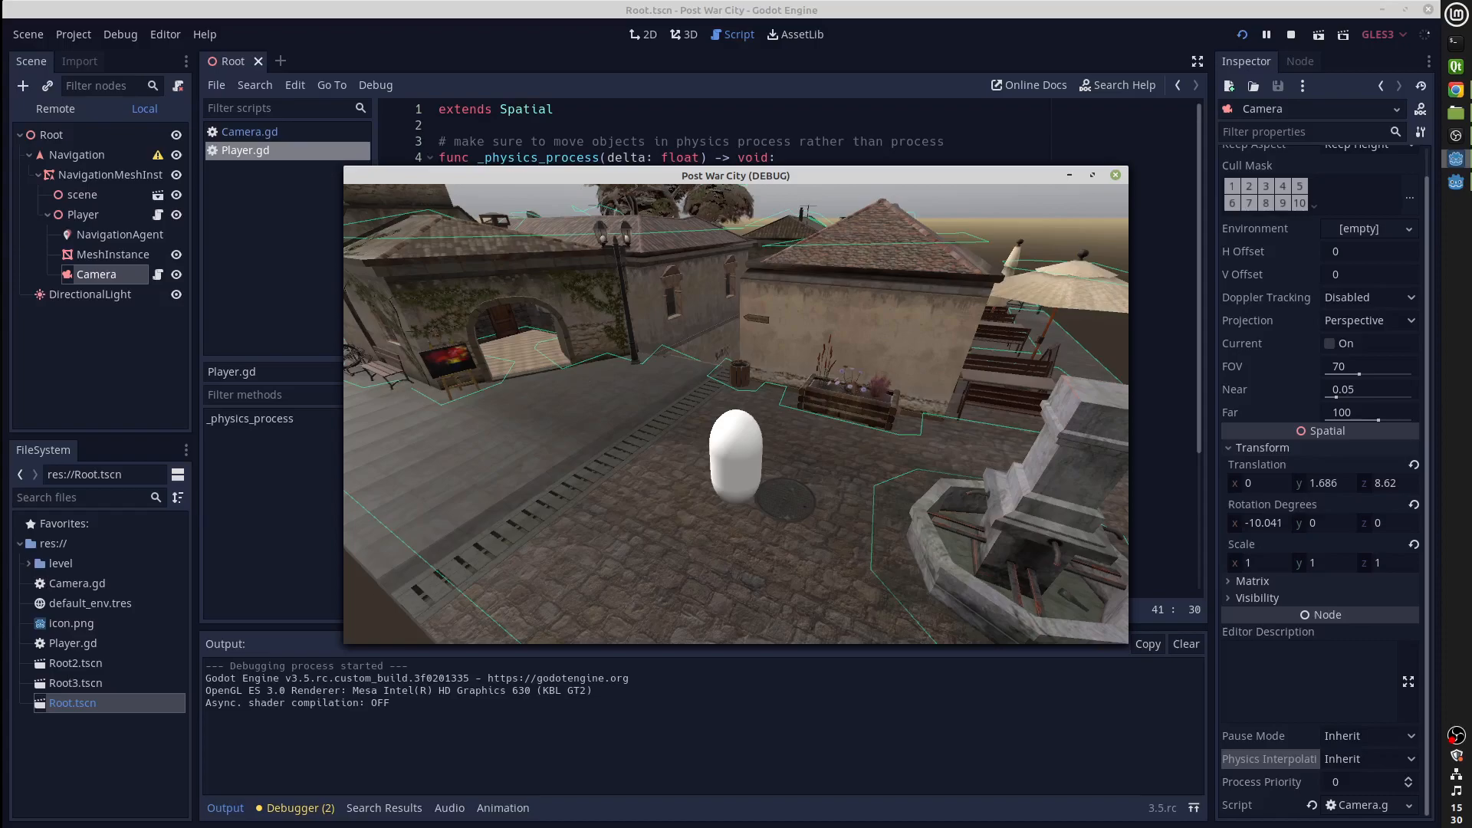
Step: Stop the demo and set _use_super_camera to true on line 14 of Camera.gd
click(1289, 35)
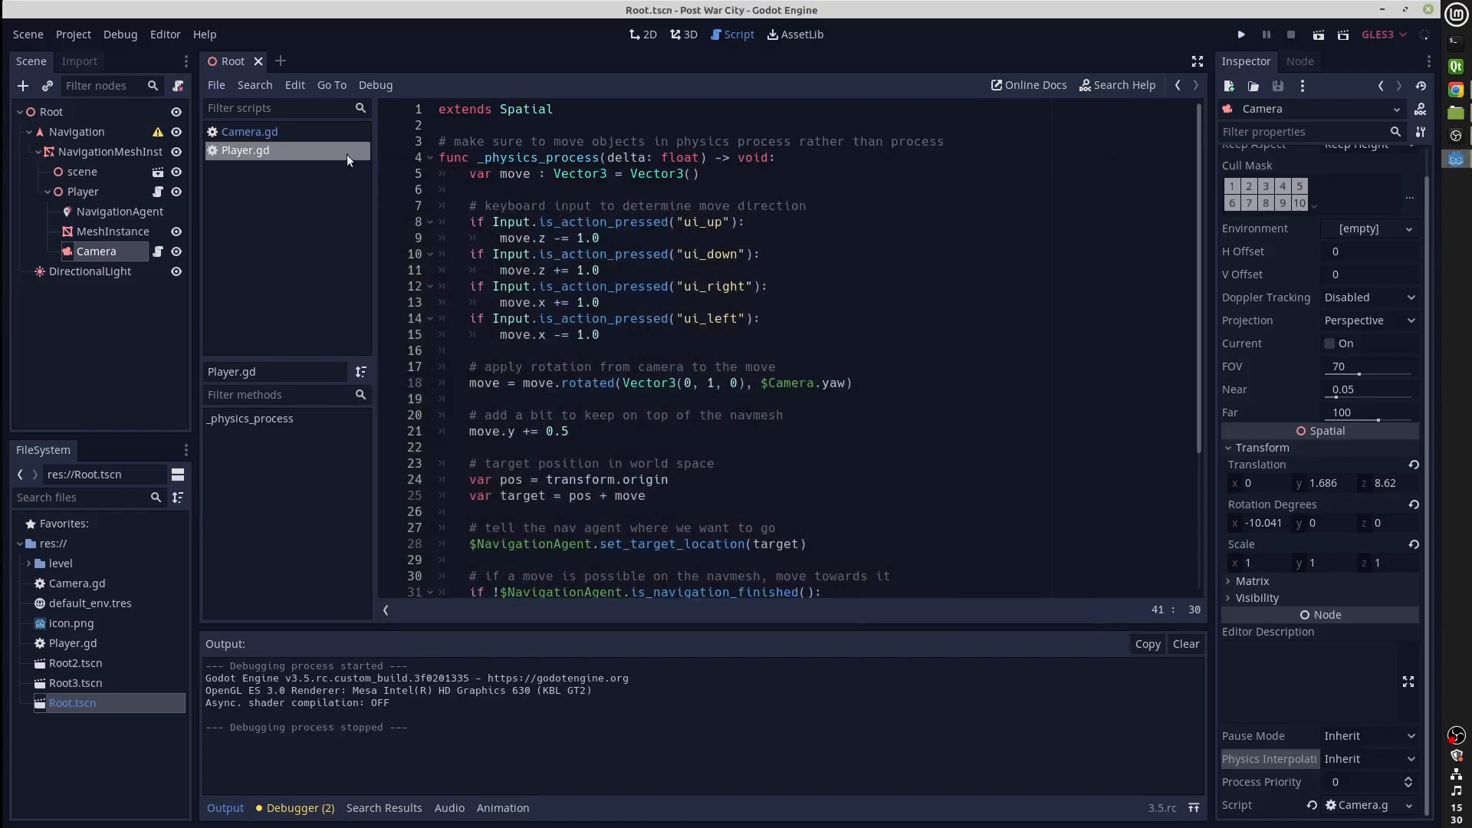
click(250, 132)
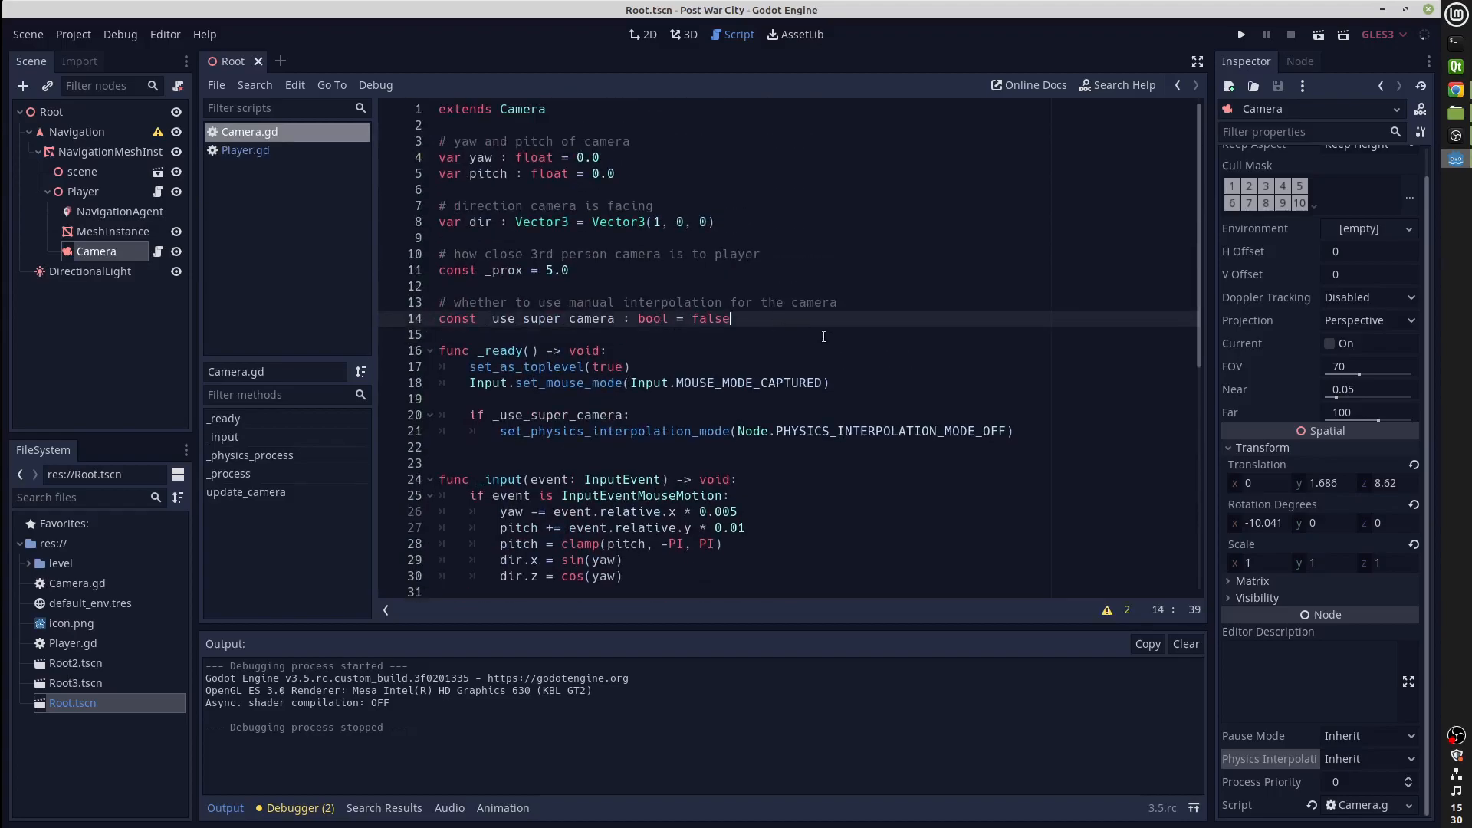
double_click(710, 319)
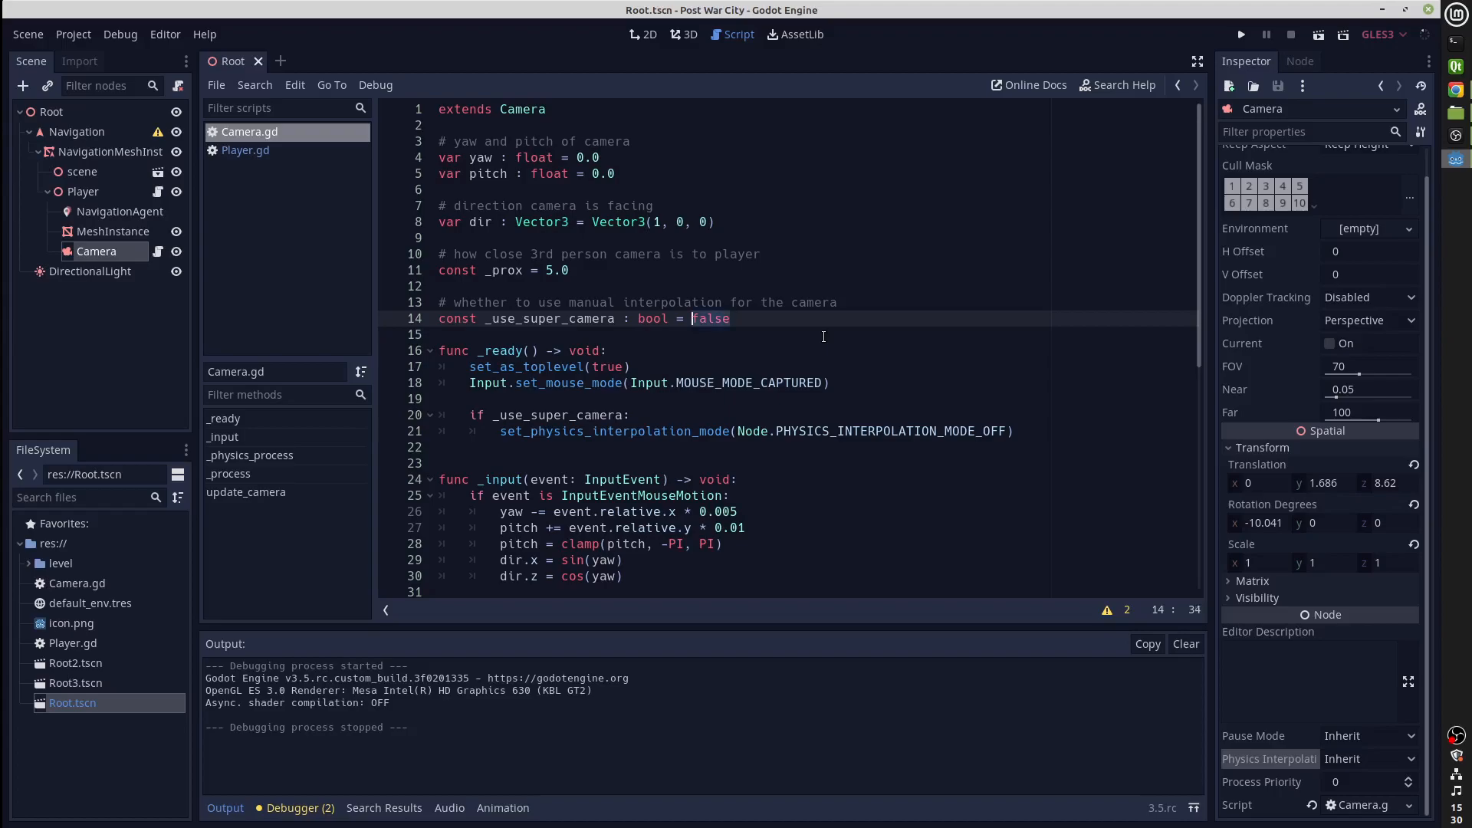
text(true)
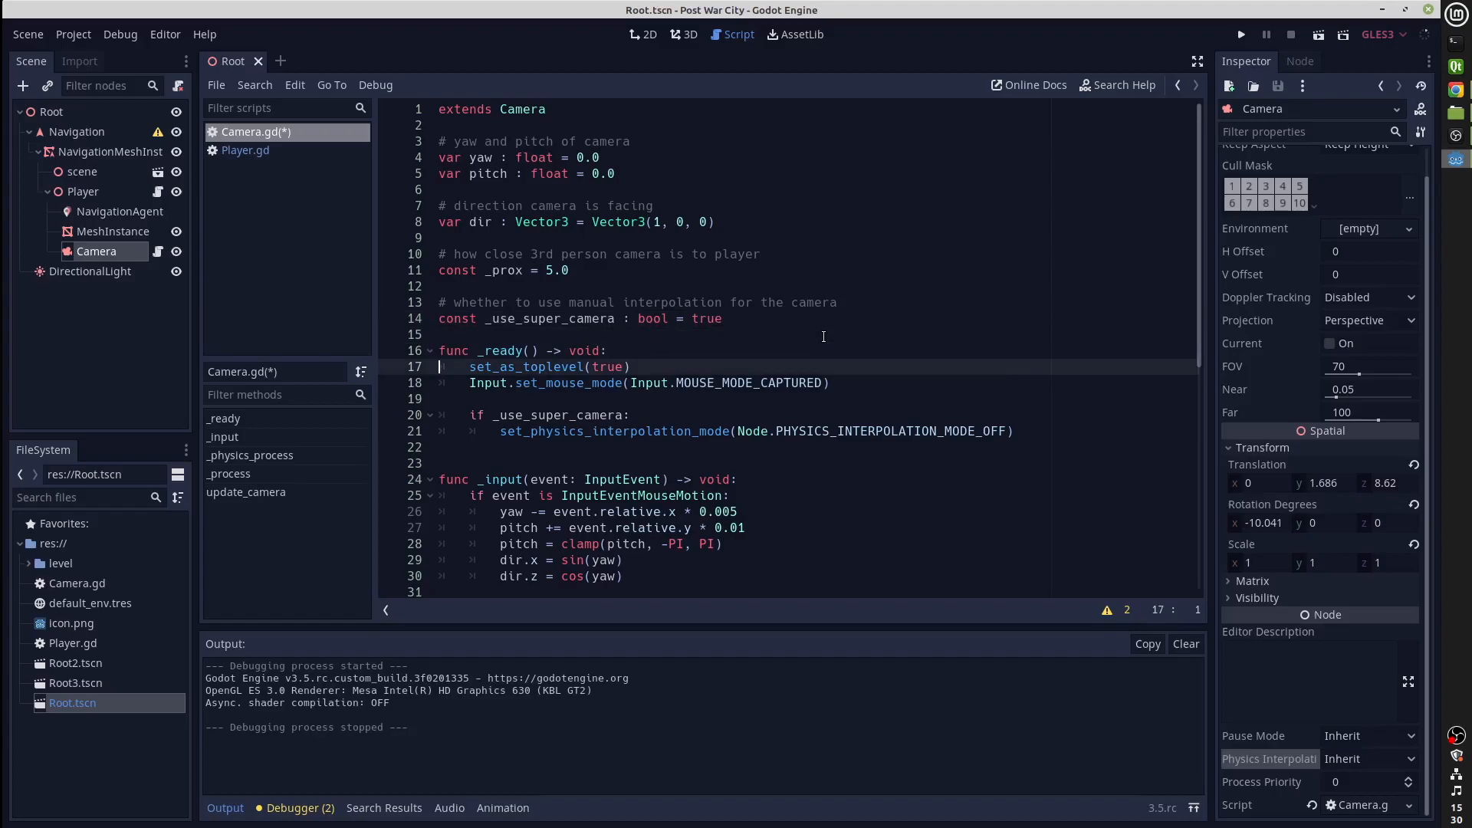
Step: Launch the demo with the super camera enabled
click(1241, 34)
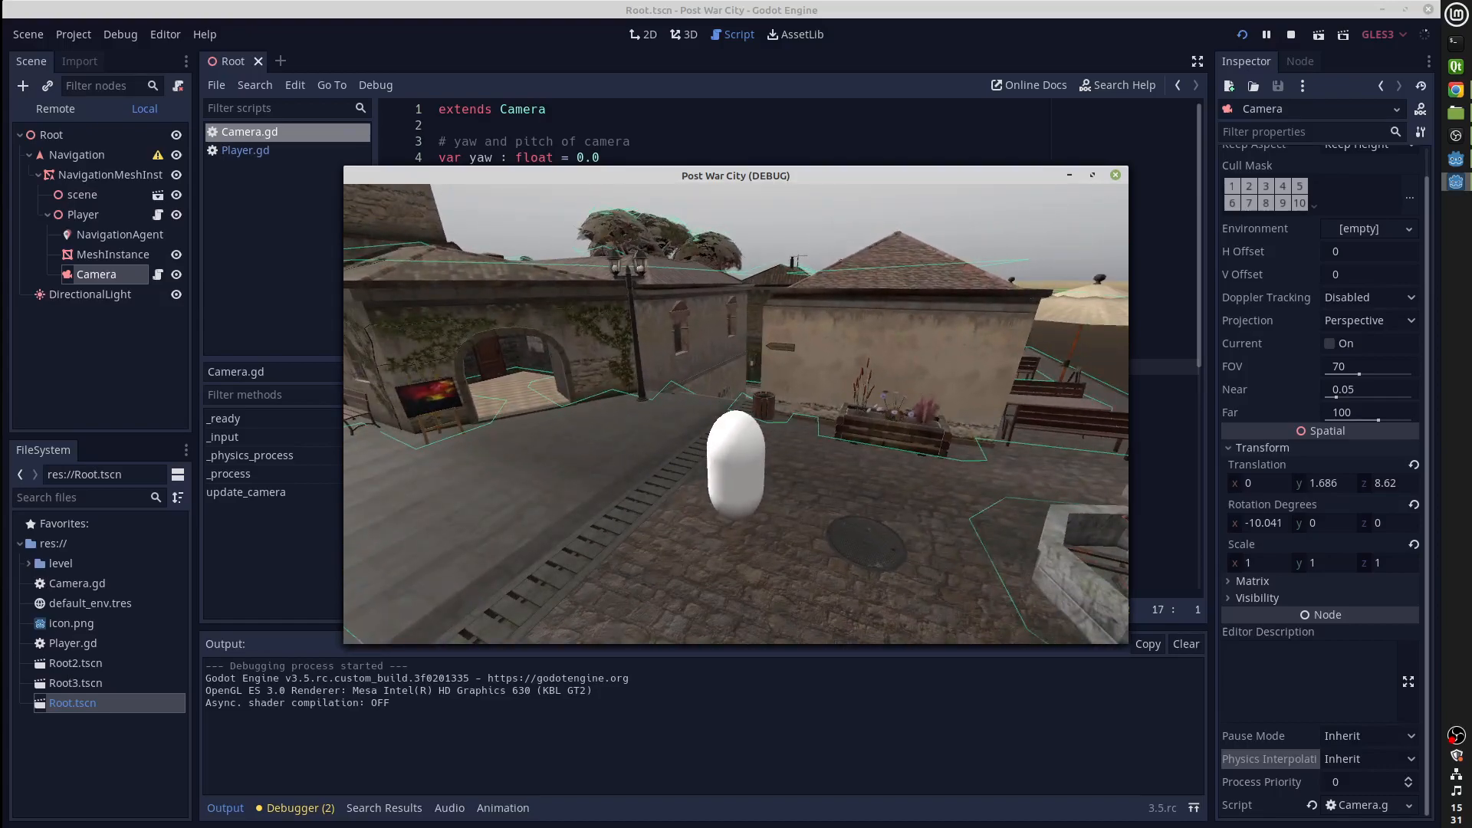
Step: Stop the demo and scroll Camera.gd to update_camera's interpolated transform branch
click(1291, 35)
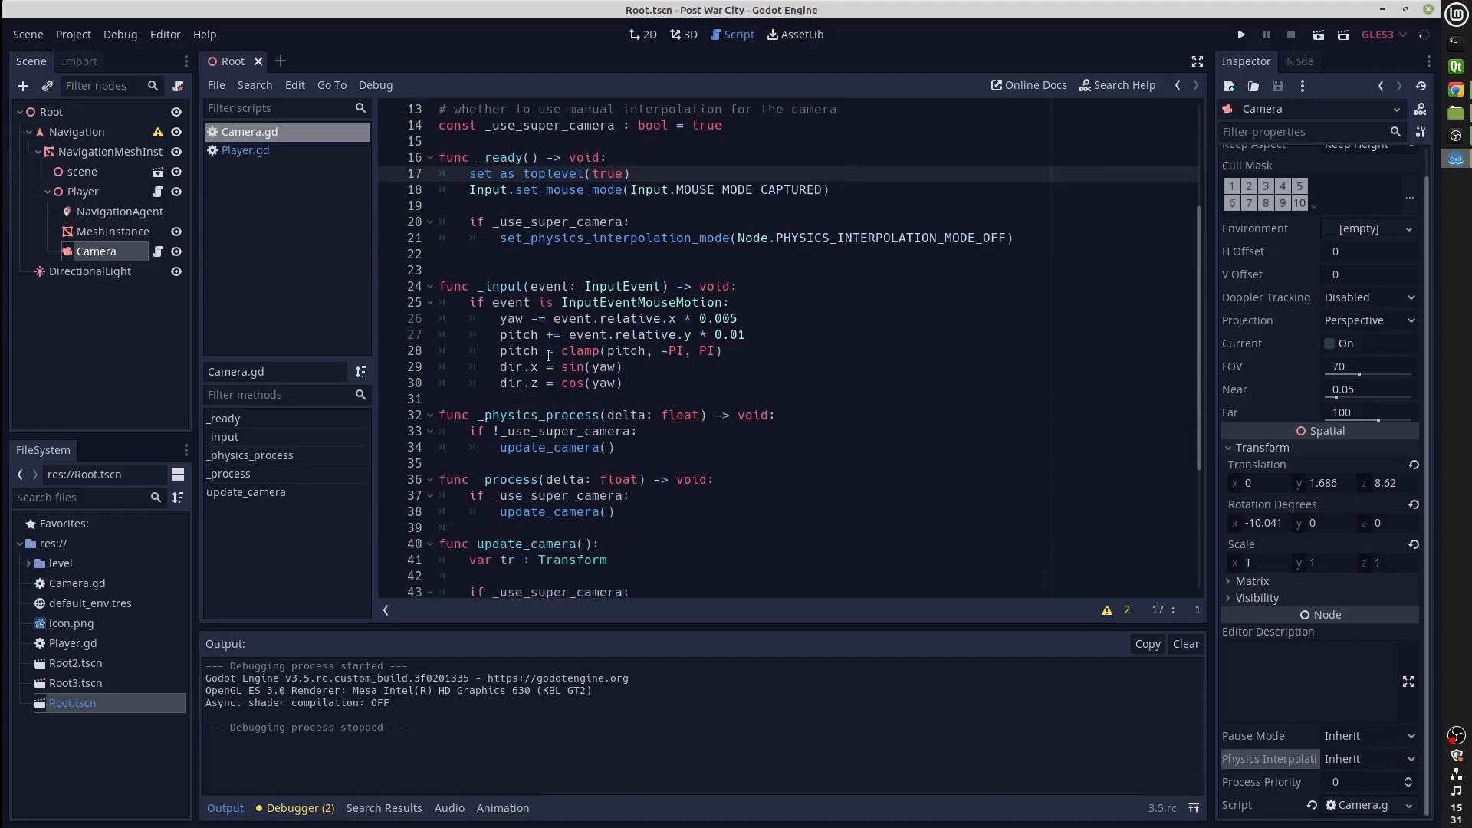
scroll(down, 3)
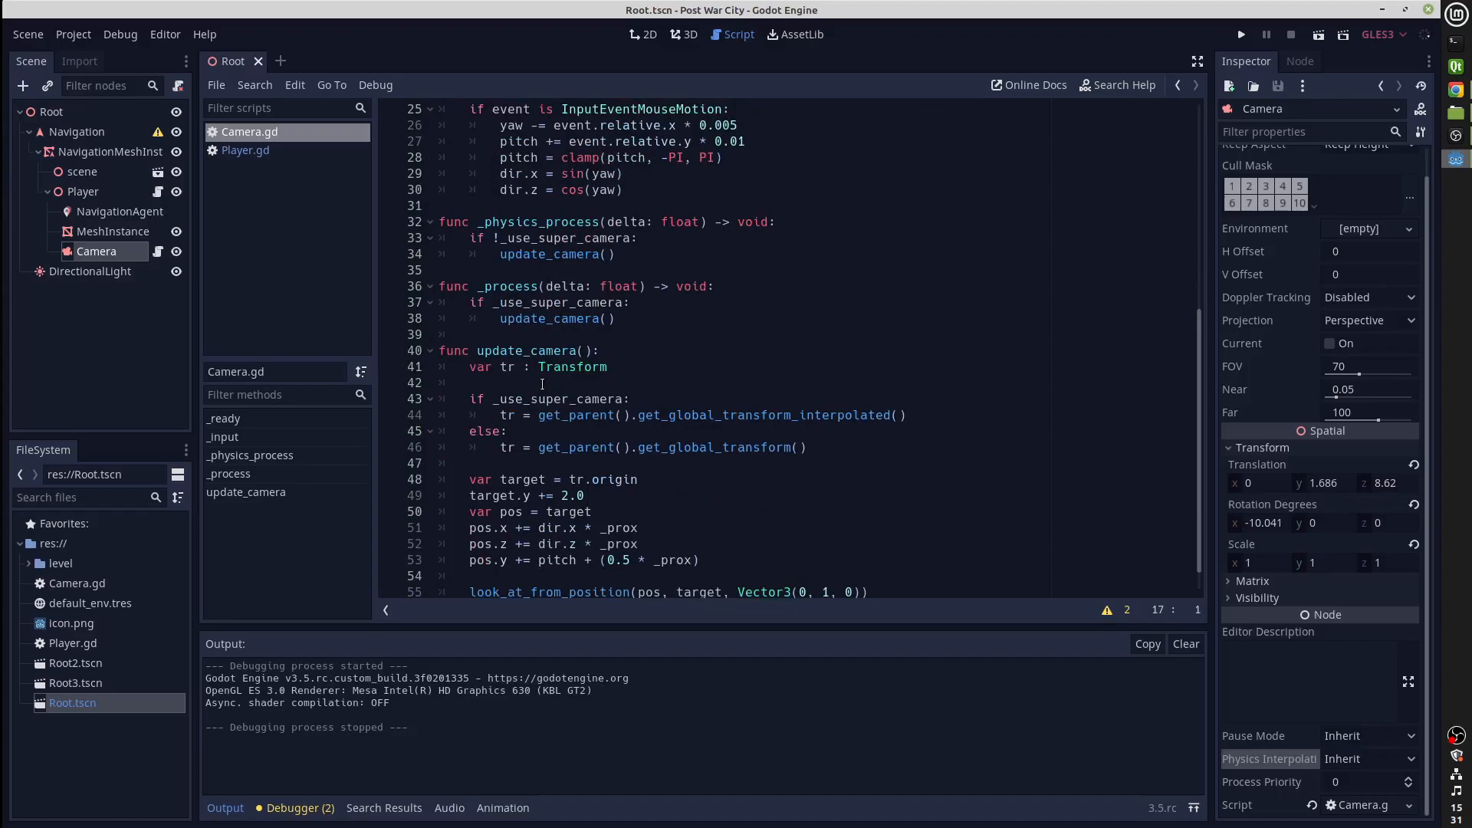
scroll(down, 3)
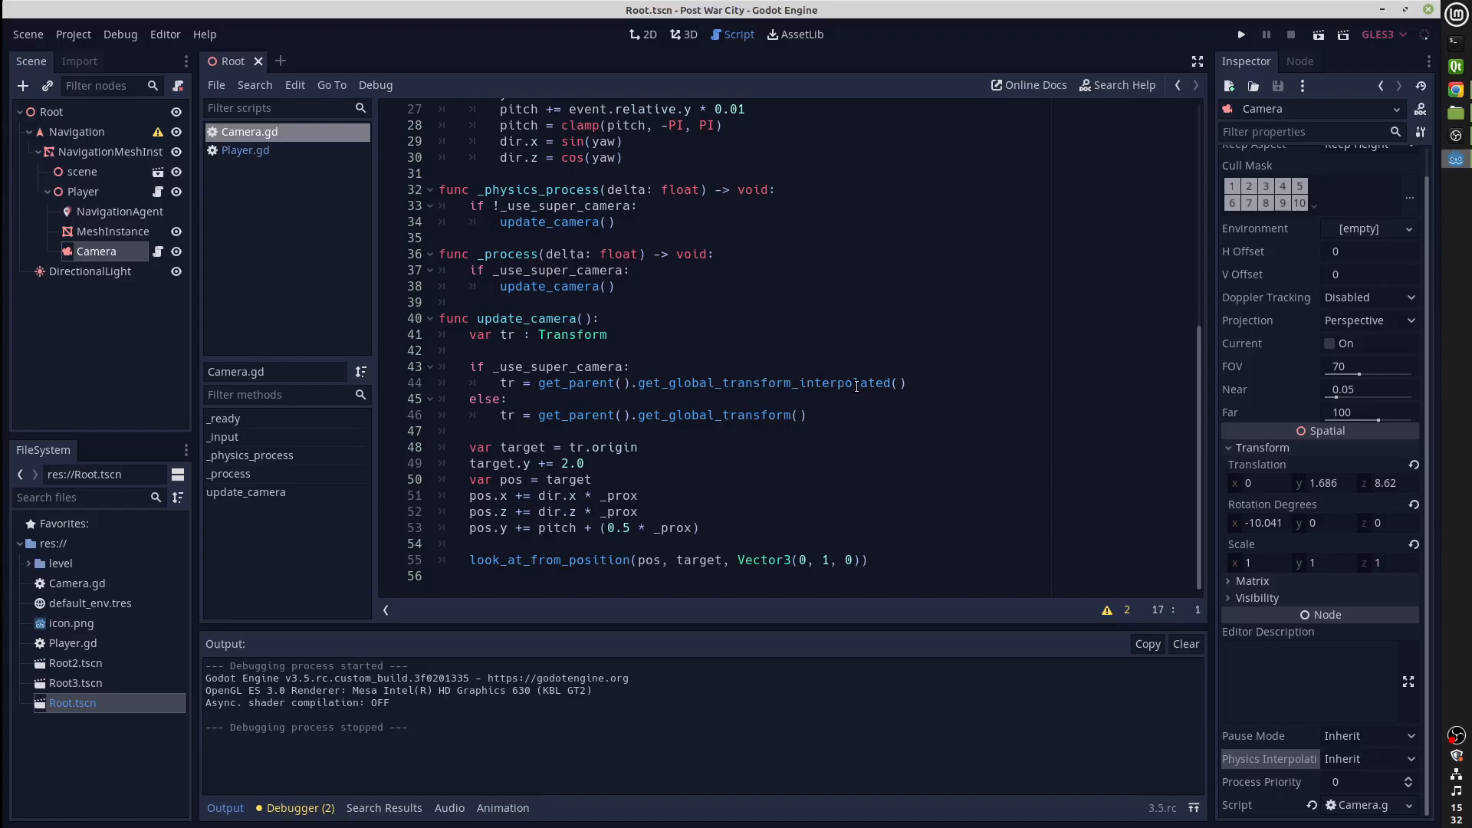
Step: Run the project again to watch the camera follow the player
key(ctrl+s)
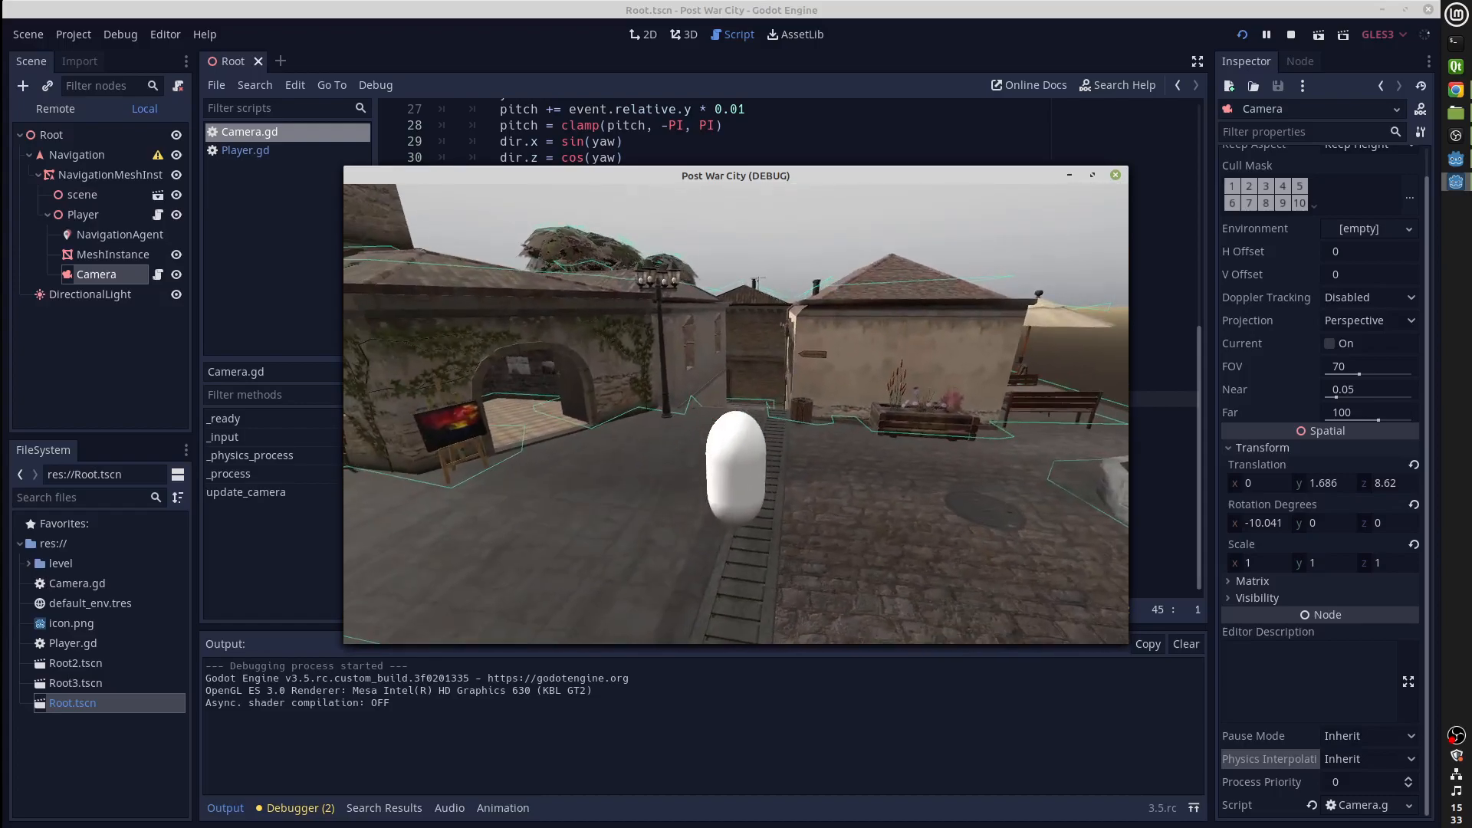
Step: Stop the demo, restore get_global_transform_interpolated on line 44, and relaunch
click(1292, 35)
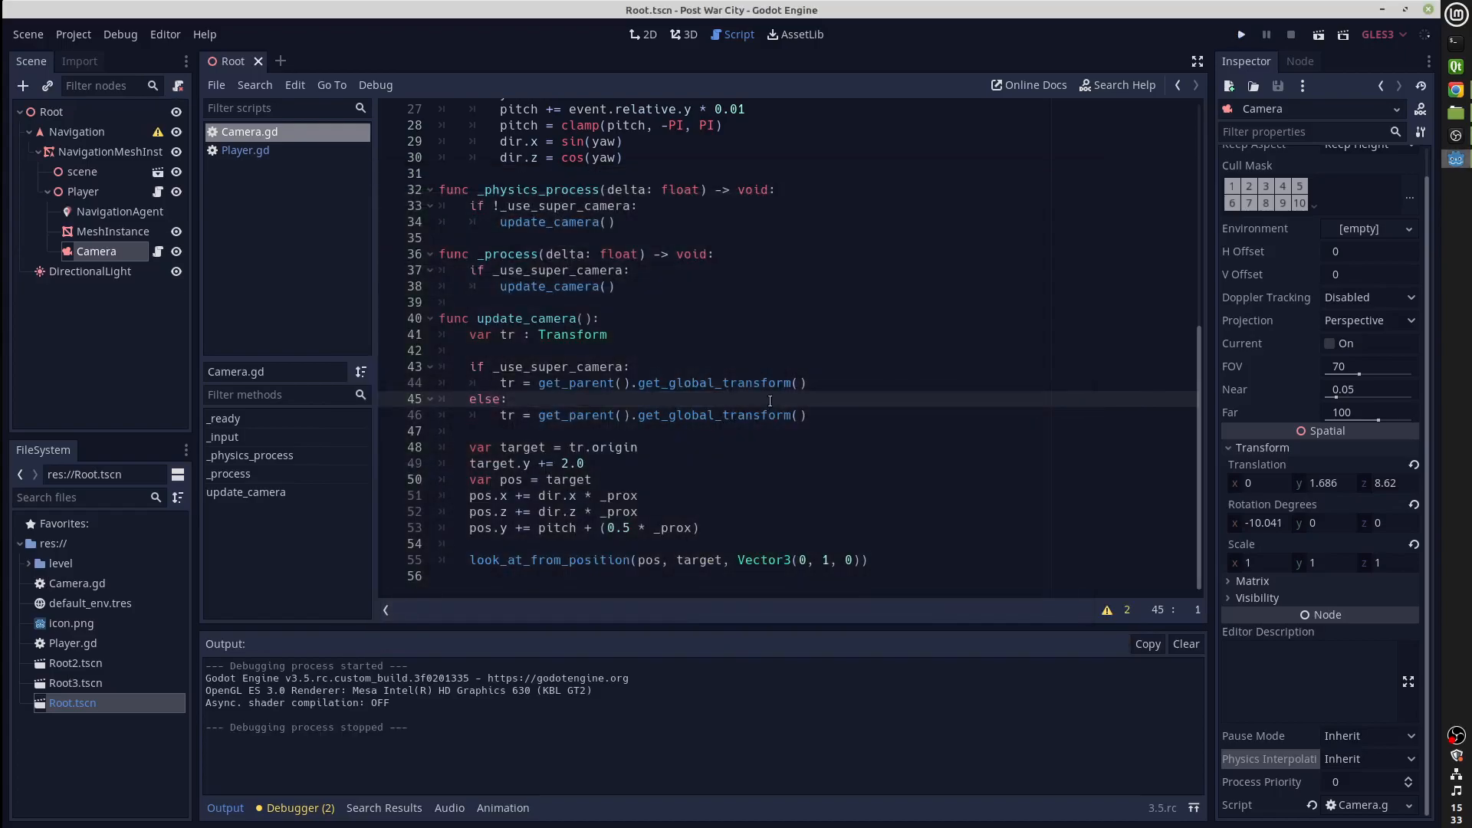
click(801, 382)
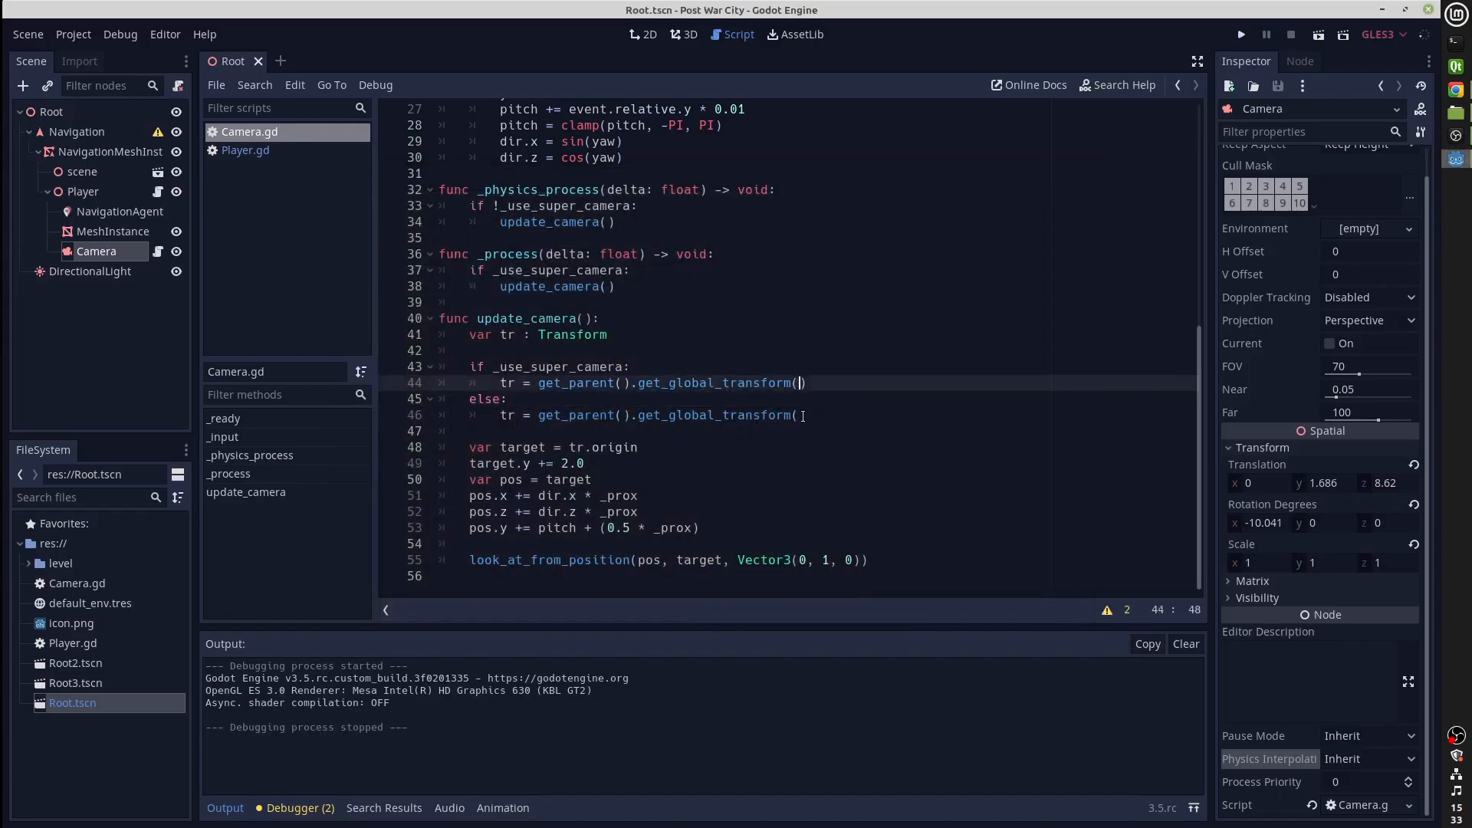
text(_interpolated)
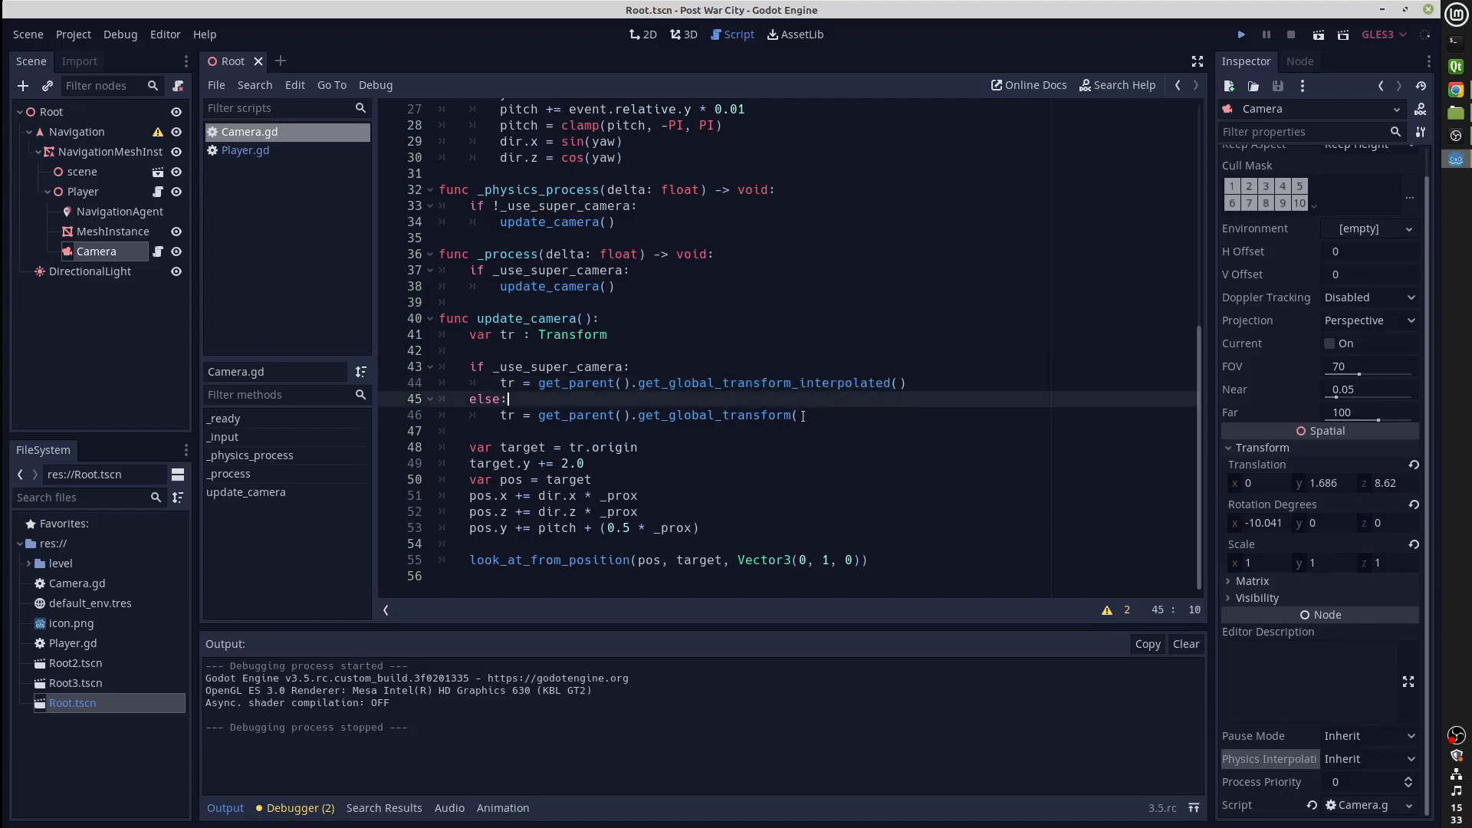
click(1240, 34)
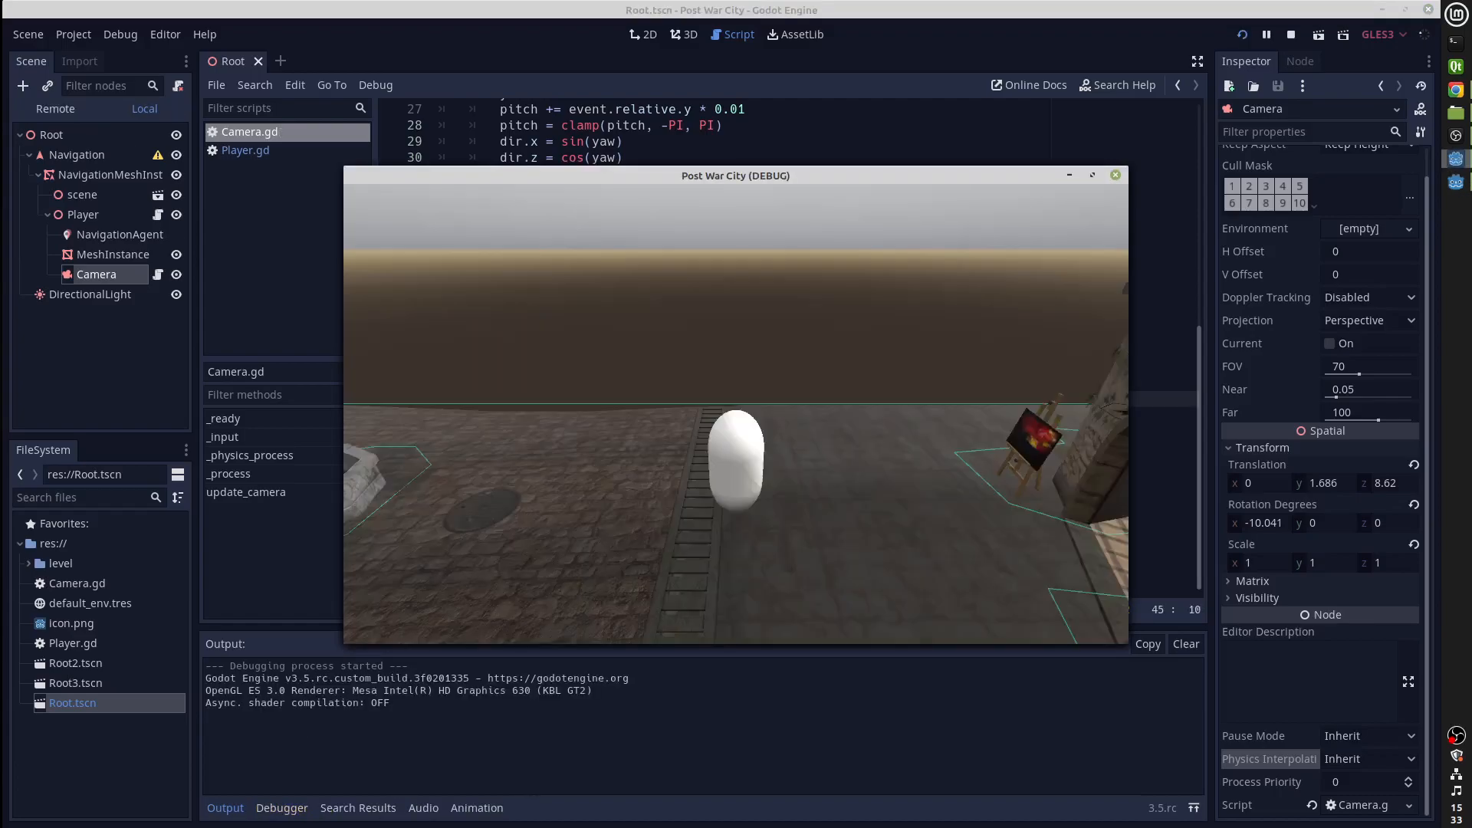